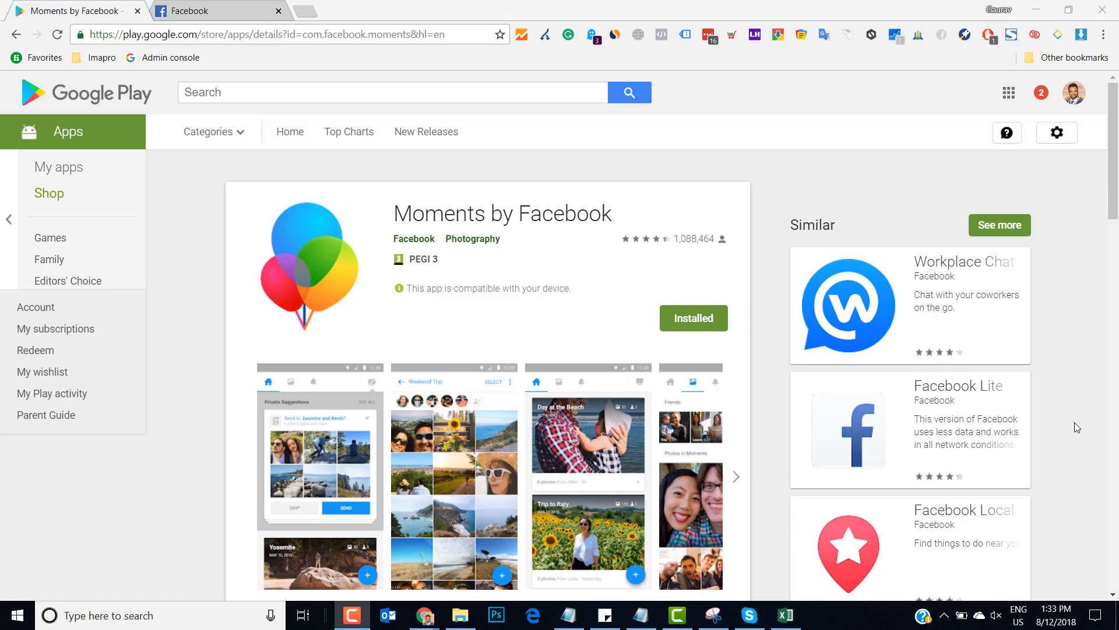
pyautogui.moveTo(711, 151)
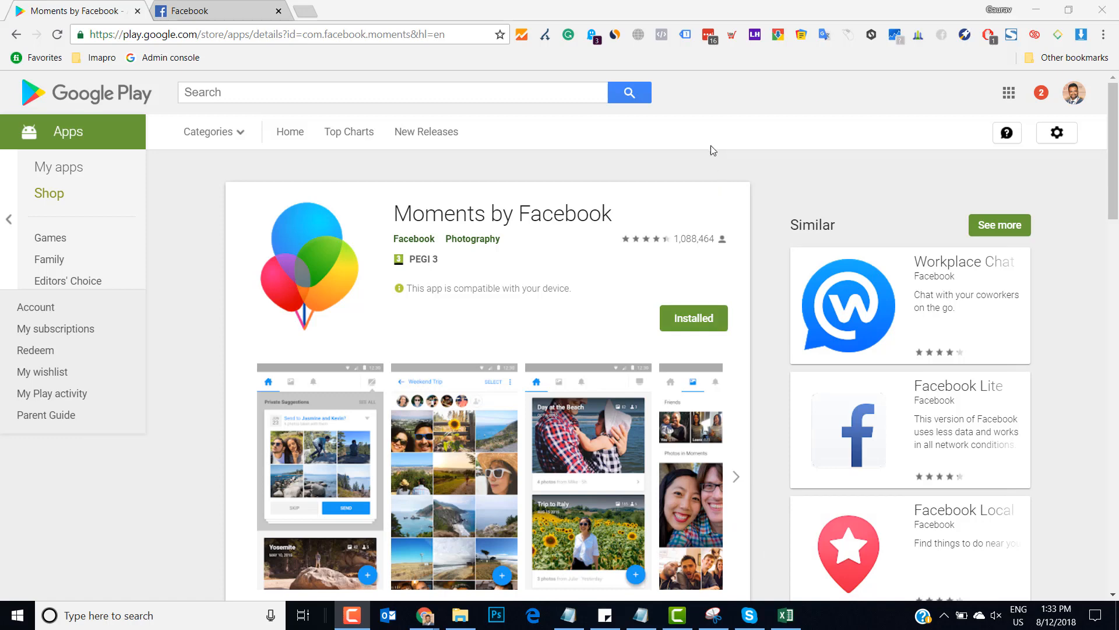
pyautogui.moveTo(416, 165)
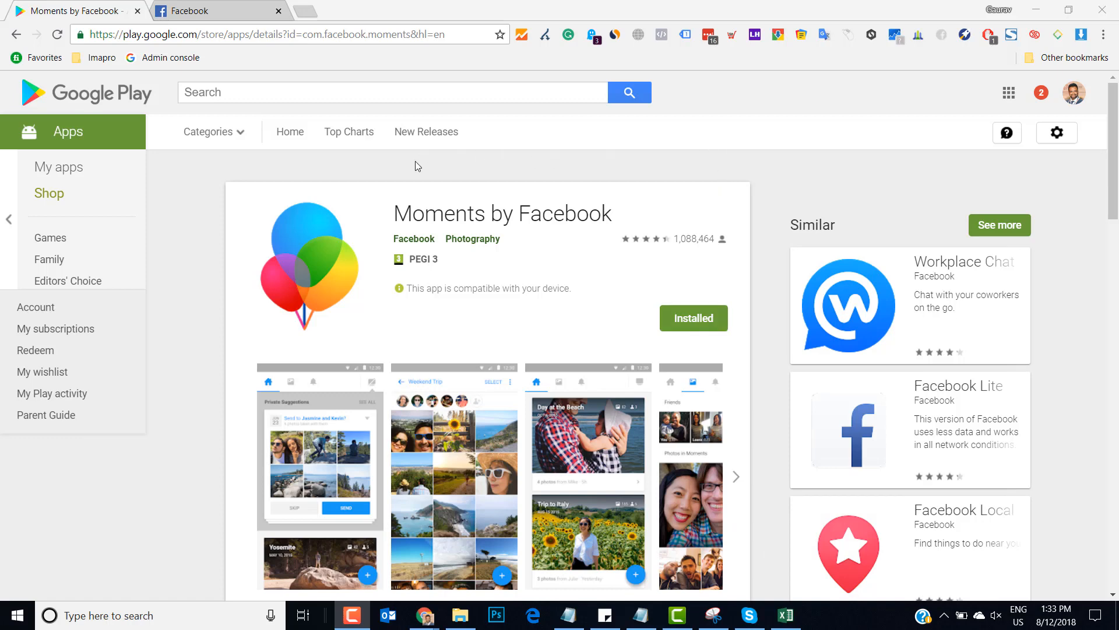
pyautogui.moveTo(360, 192)
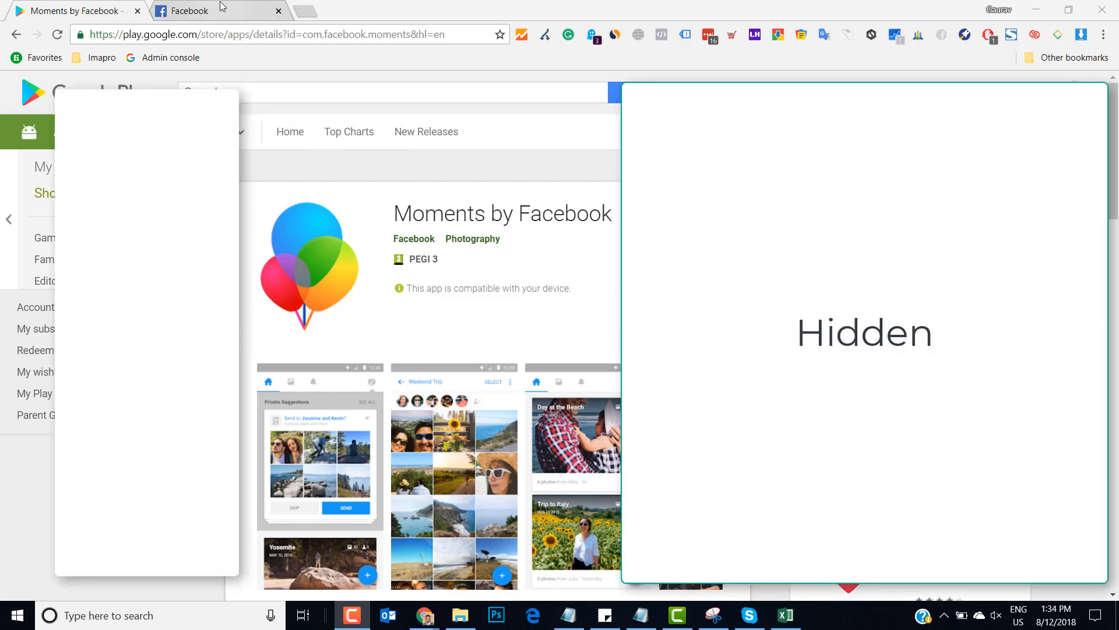
# Step: Go to facebook.com/moments_app in the Facebook tab
pyautogui.click(192, 11)
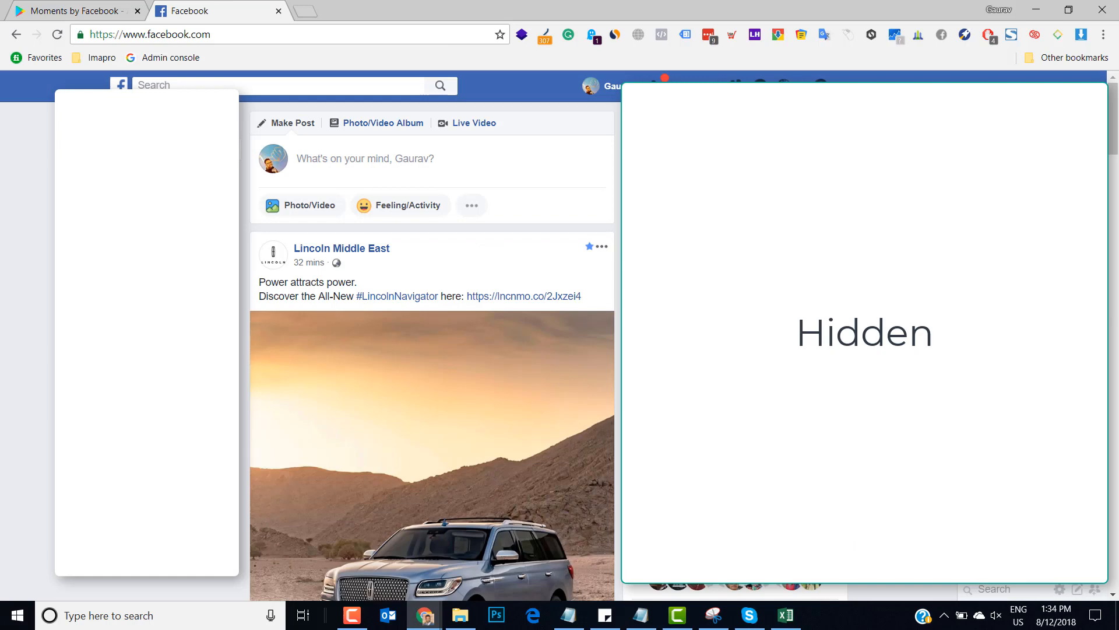
pyautogui.click(179, 34)
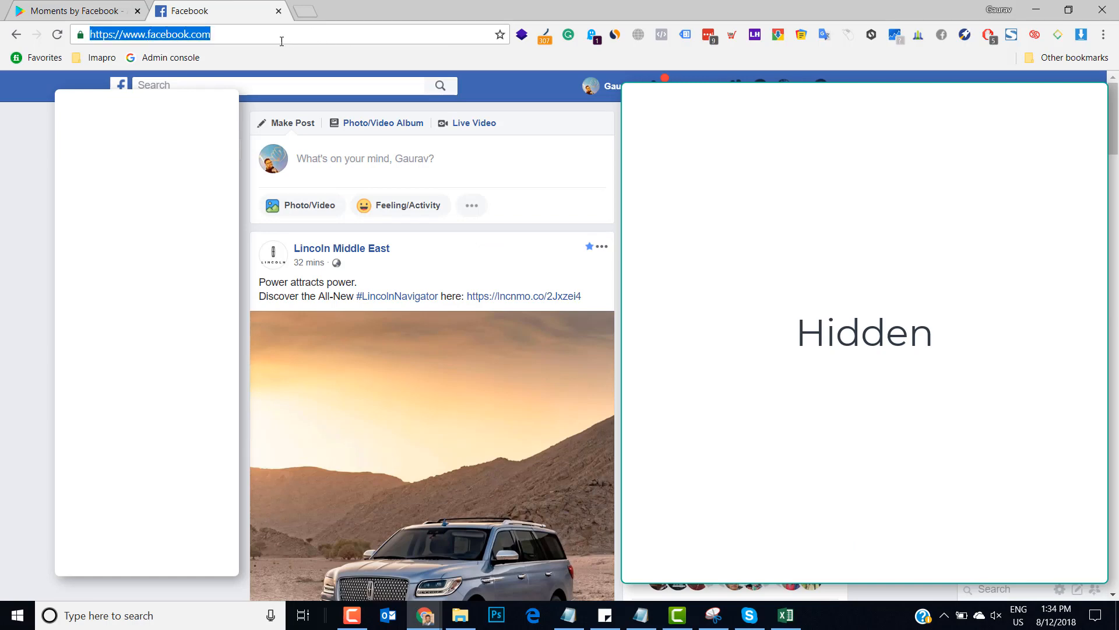
pyautogui.write('/mo')
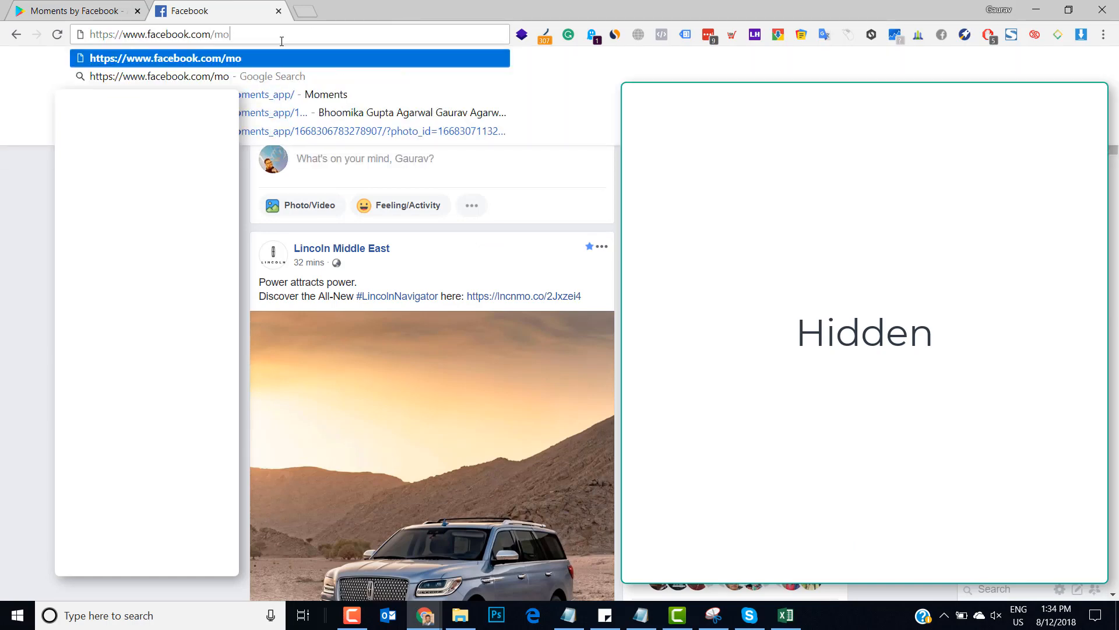
pyautogui.write('ments_app')
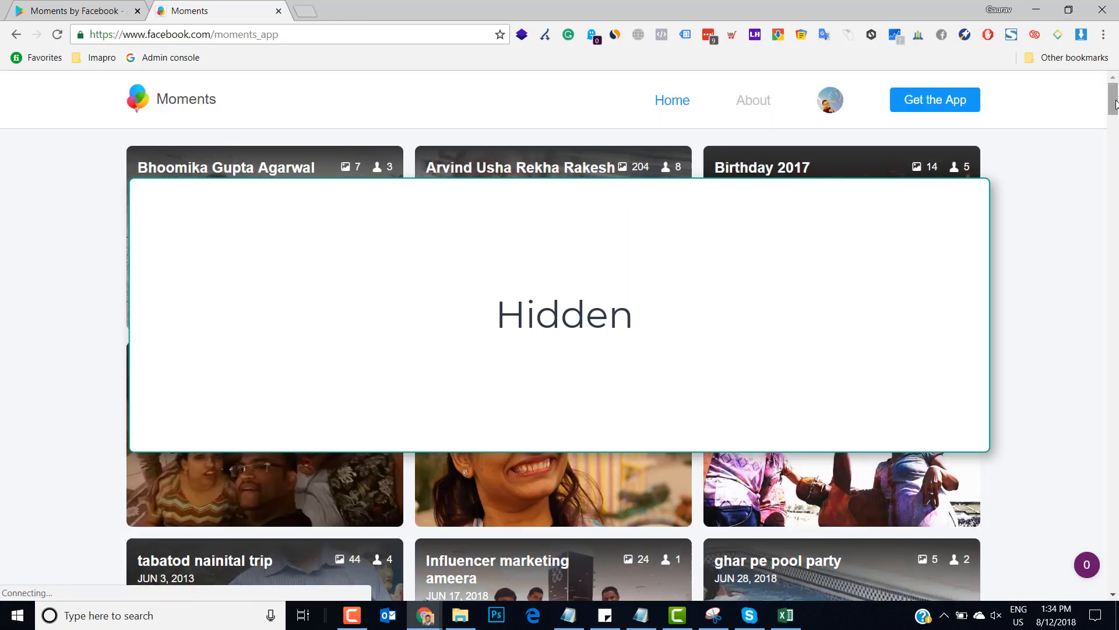
# Step: Scroll the moments list and open the bracelet and stall album
pyautogui.scroll(-3)
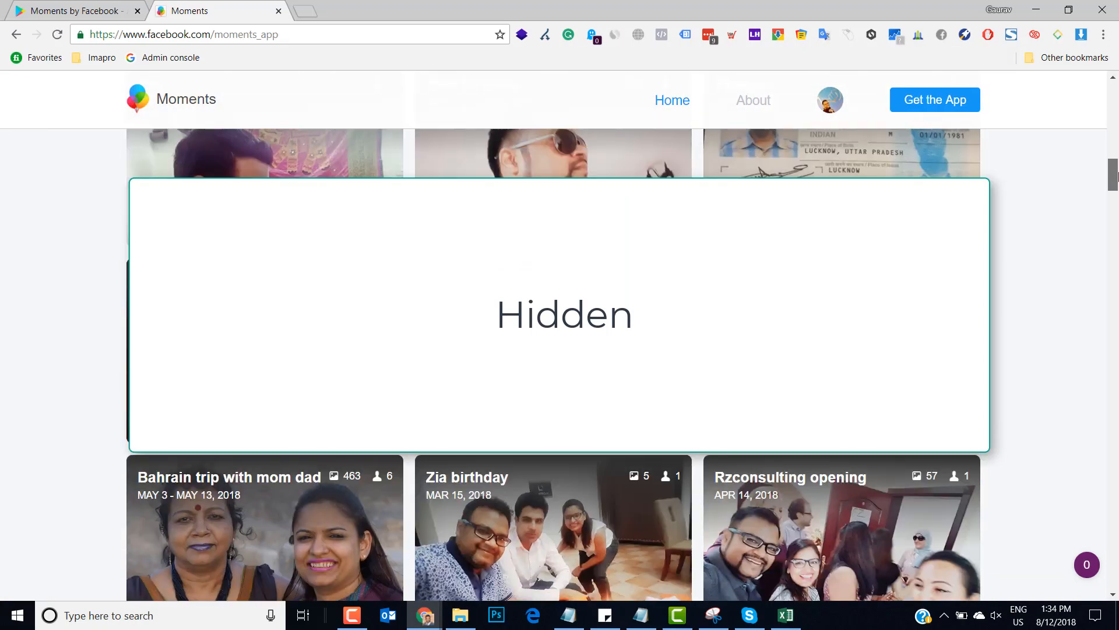
pyautogui.scroll(-3)
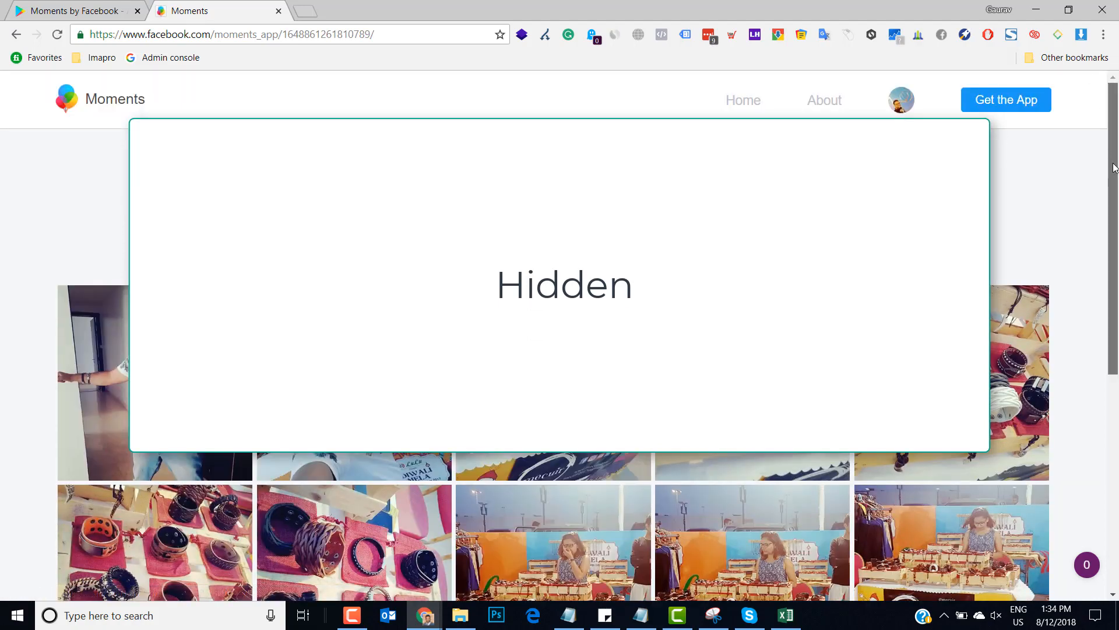
pyautogui.scroll(-3)
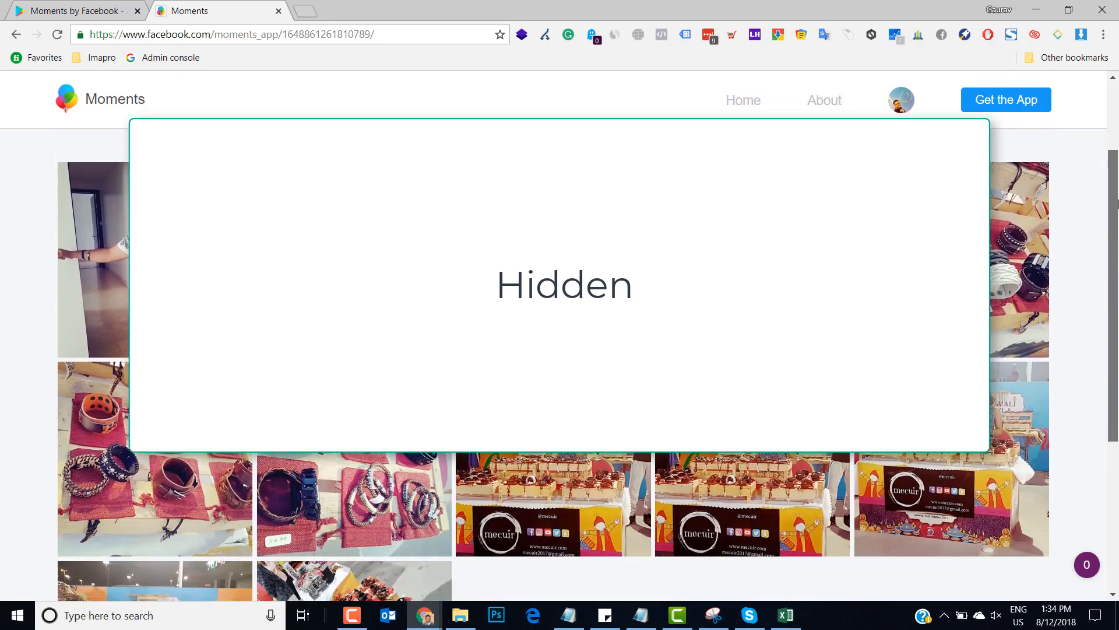
pyautogui.scroll(-3)
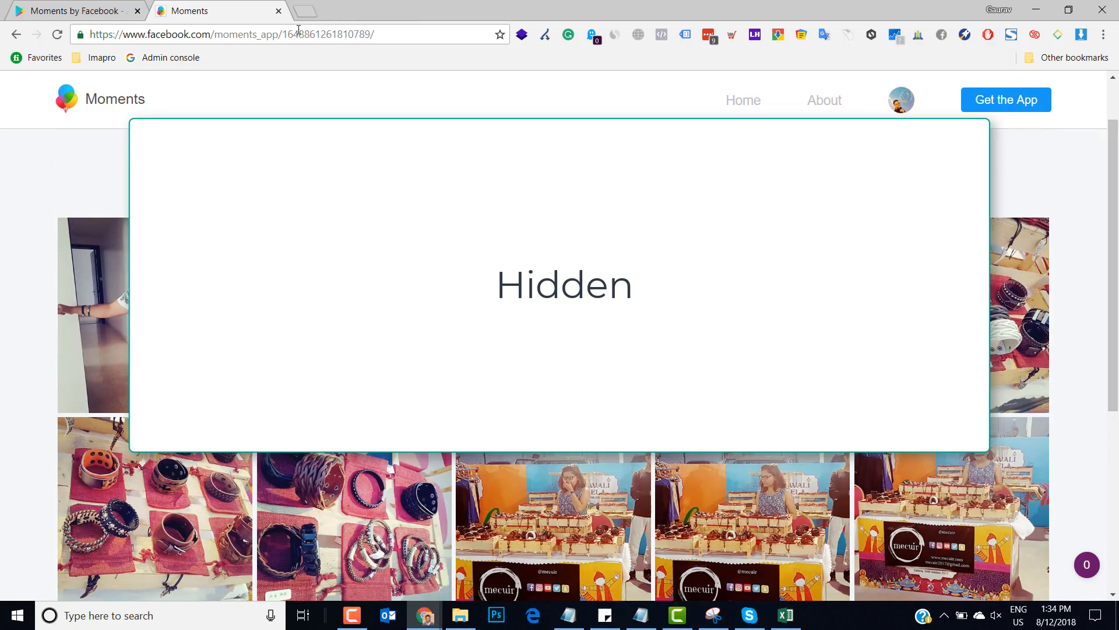
pyautogui.write('dow')
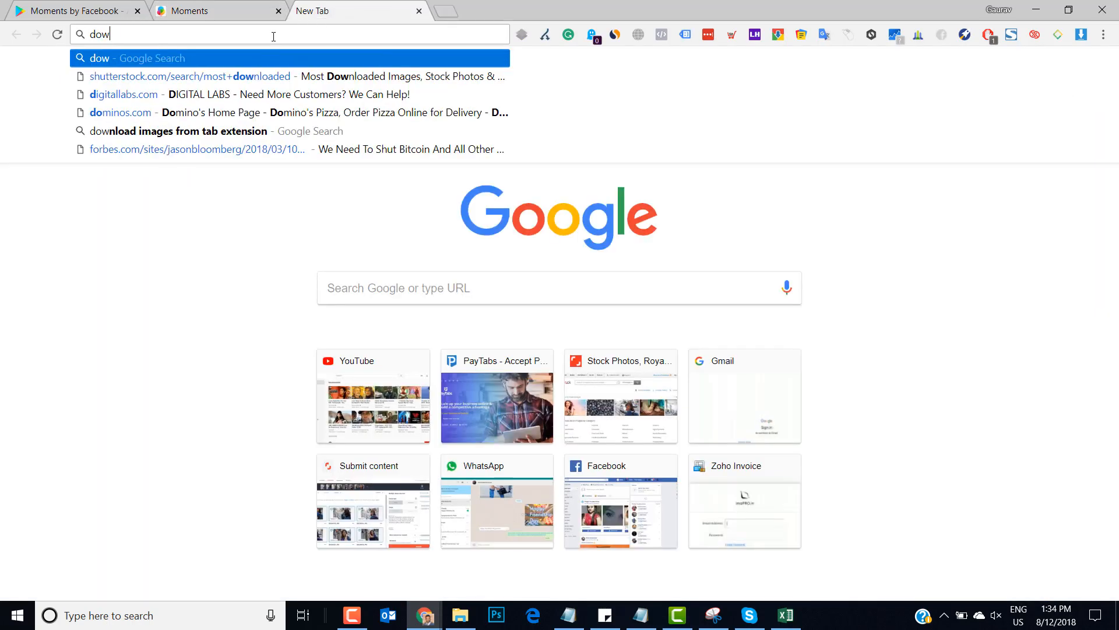
# Step: Search 'download images from tab extension' and add Image Downloader to Chrome
pyautogui.write('download images from tab extension')
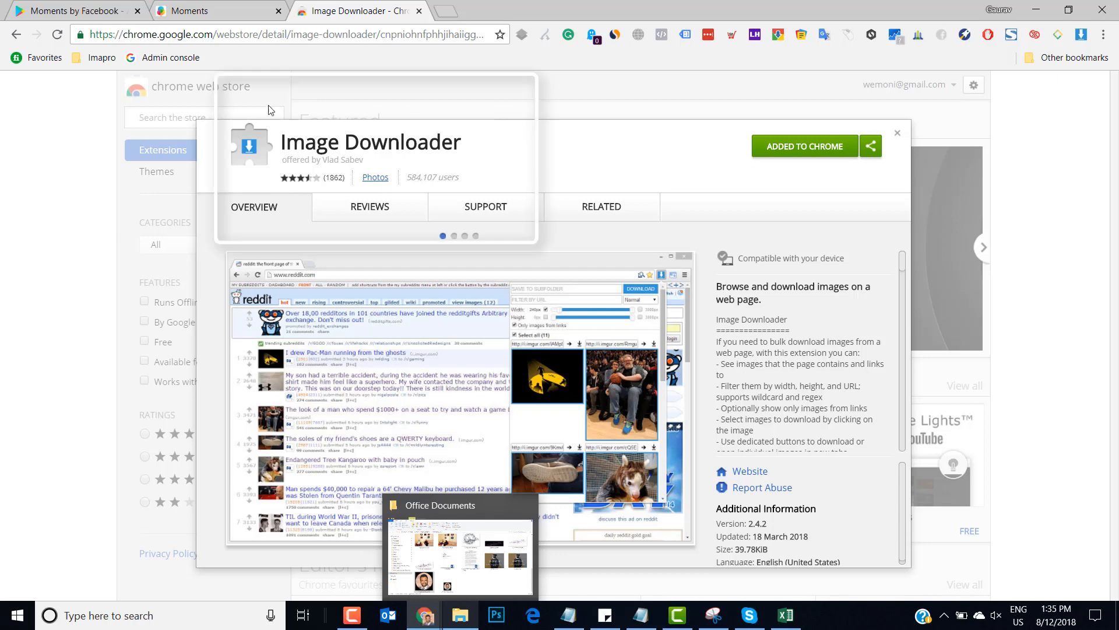
pyautogui.moveTo(445, 107)
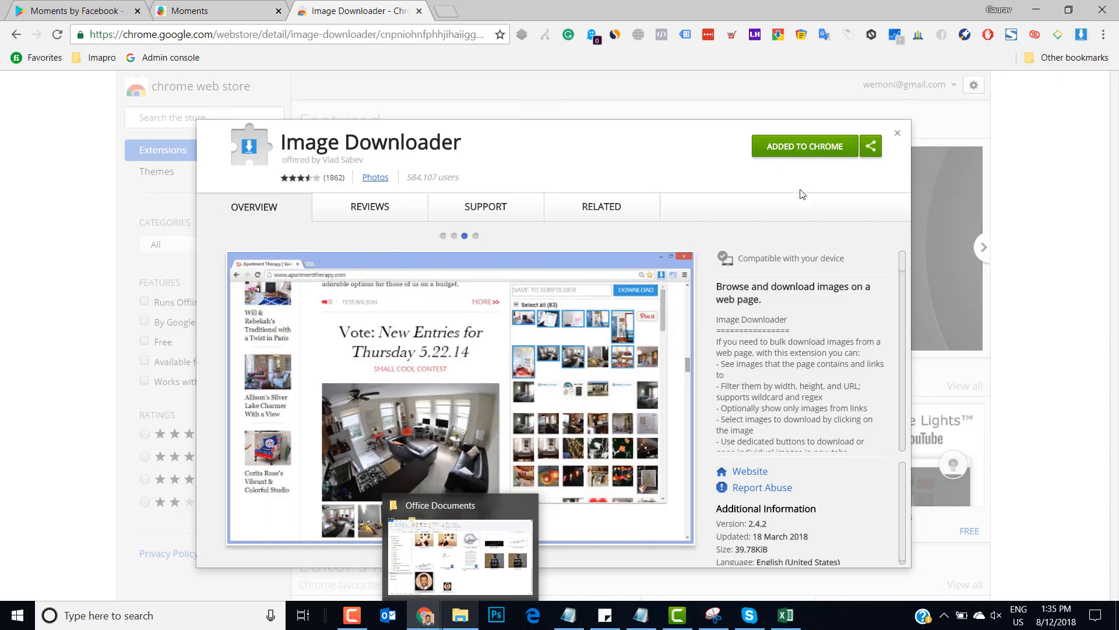
pyautogui.click(193, 11)
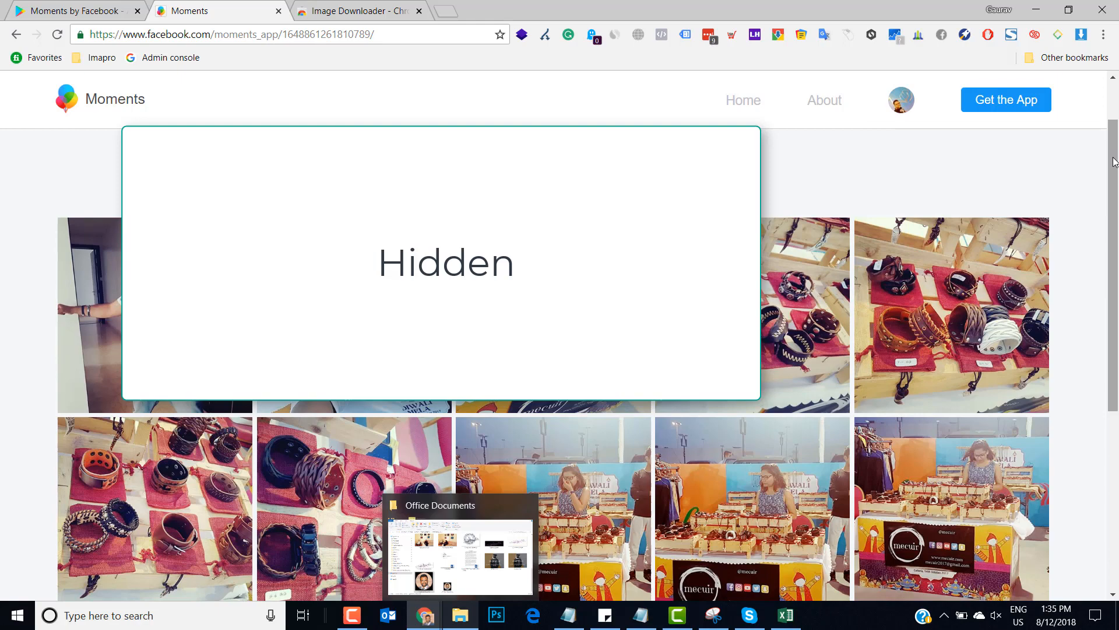
# Step: Run Image Downloader on the album page and scroll its 17 listed images
pyautogui.scroll(-3)
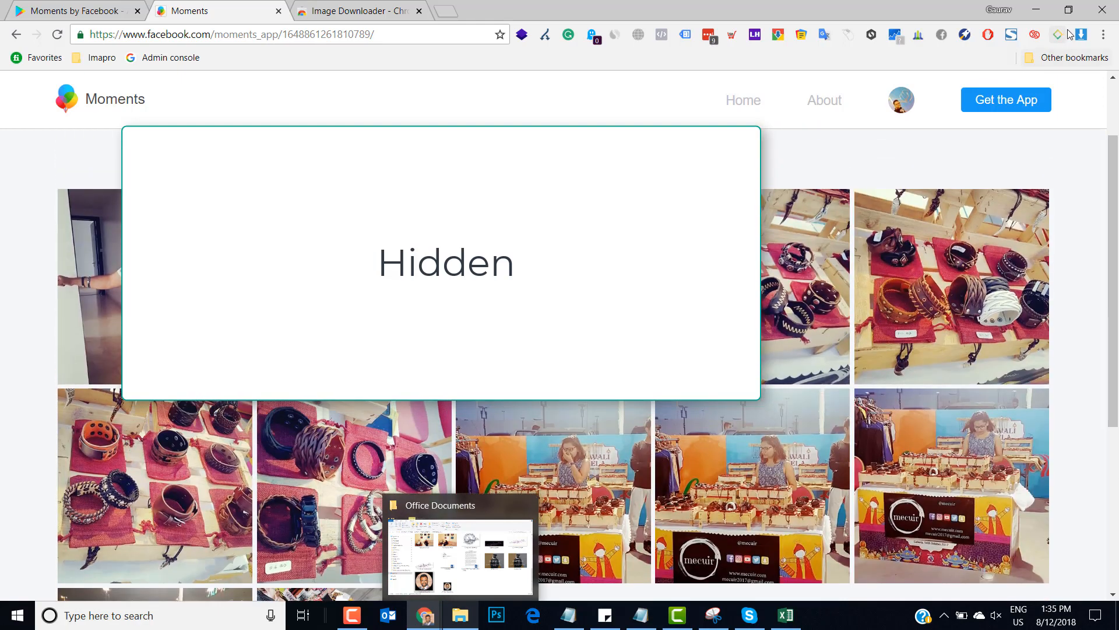
pyautogui.click(1081, 34)
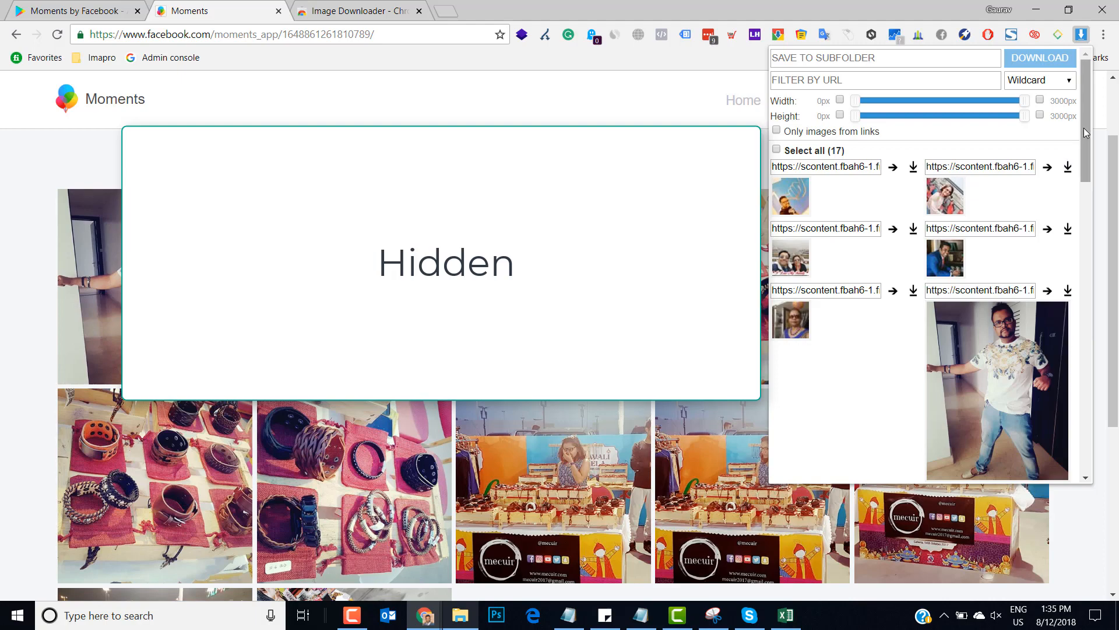
pyautogui.scroll(-3)
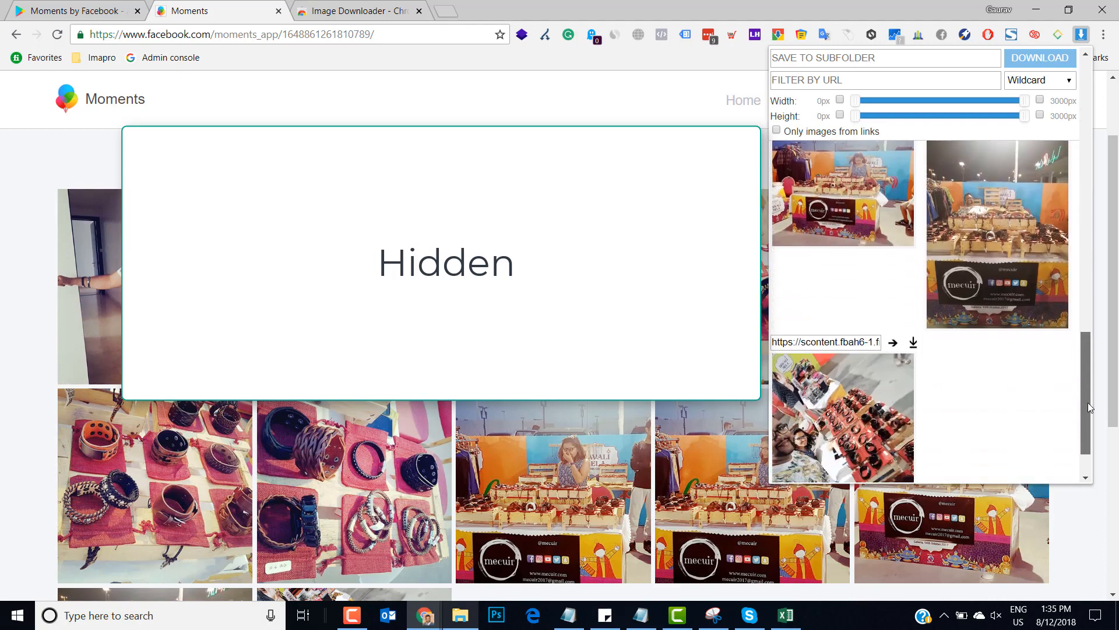
pyautogui.scroll(-3)
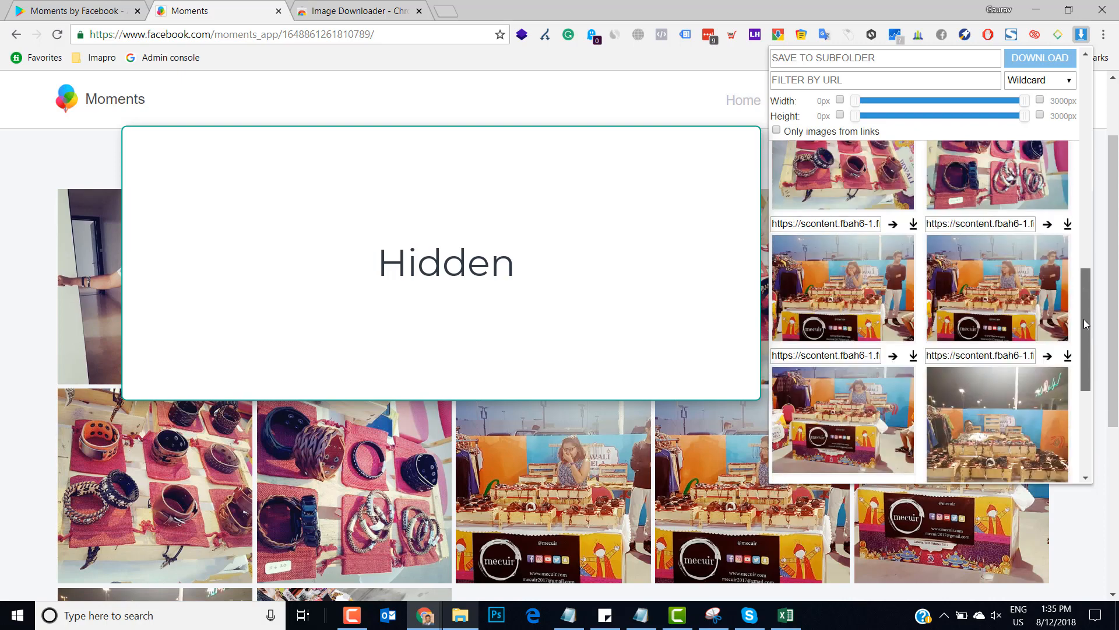
pyautogui.scroll(-3)
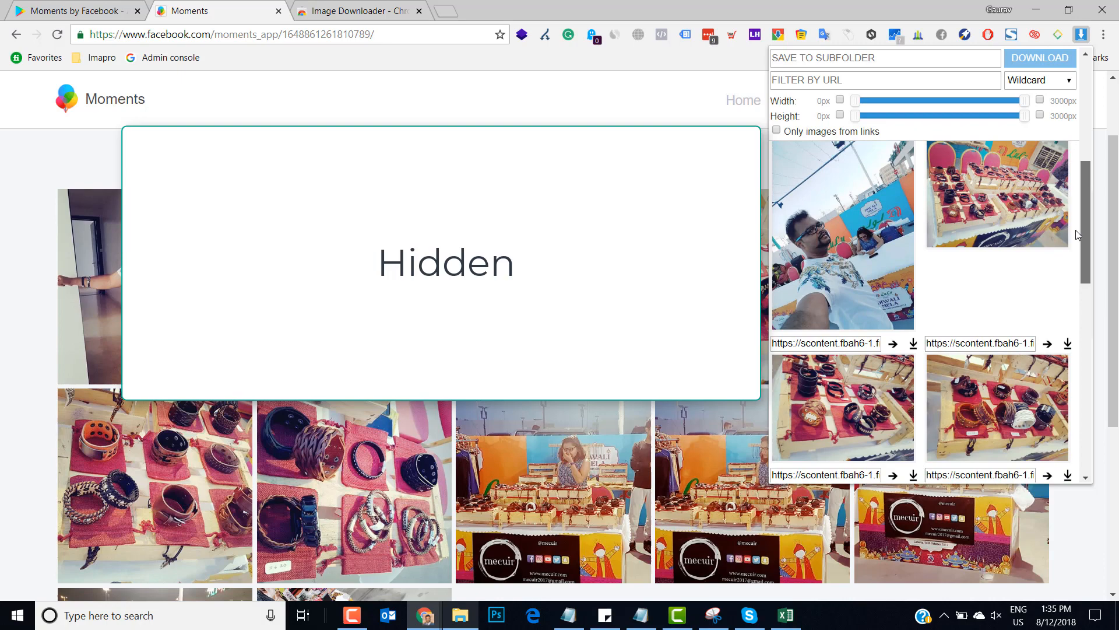
pyautogui.scroll(-3)
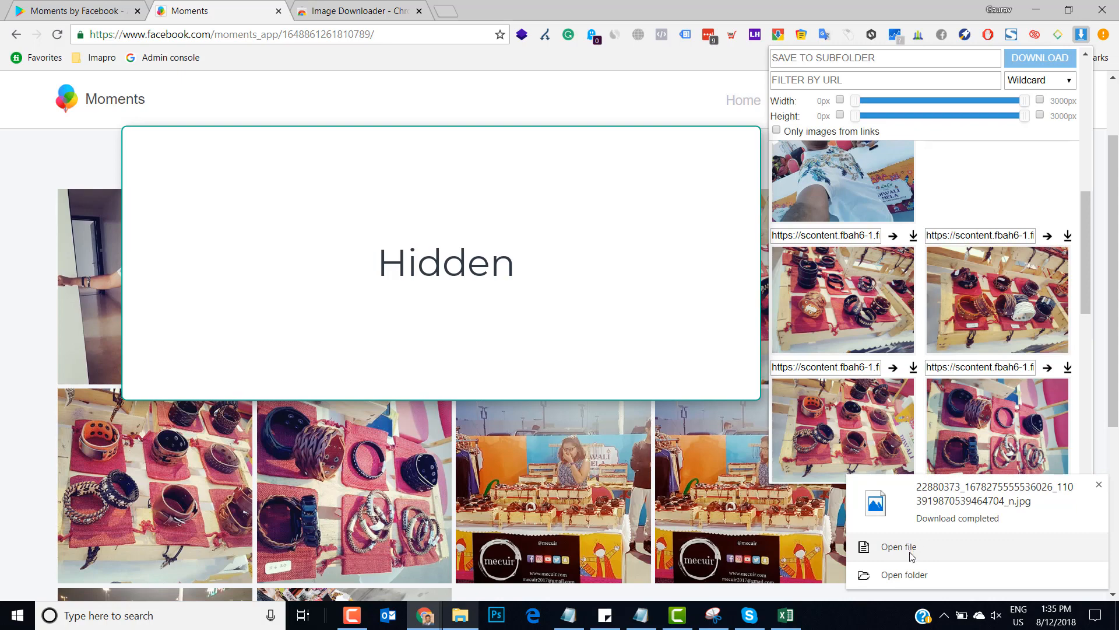
# Step: Open the just-downloaded jpg and bring the Image Downloader popup back up
pyautogui.click(898, 547)
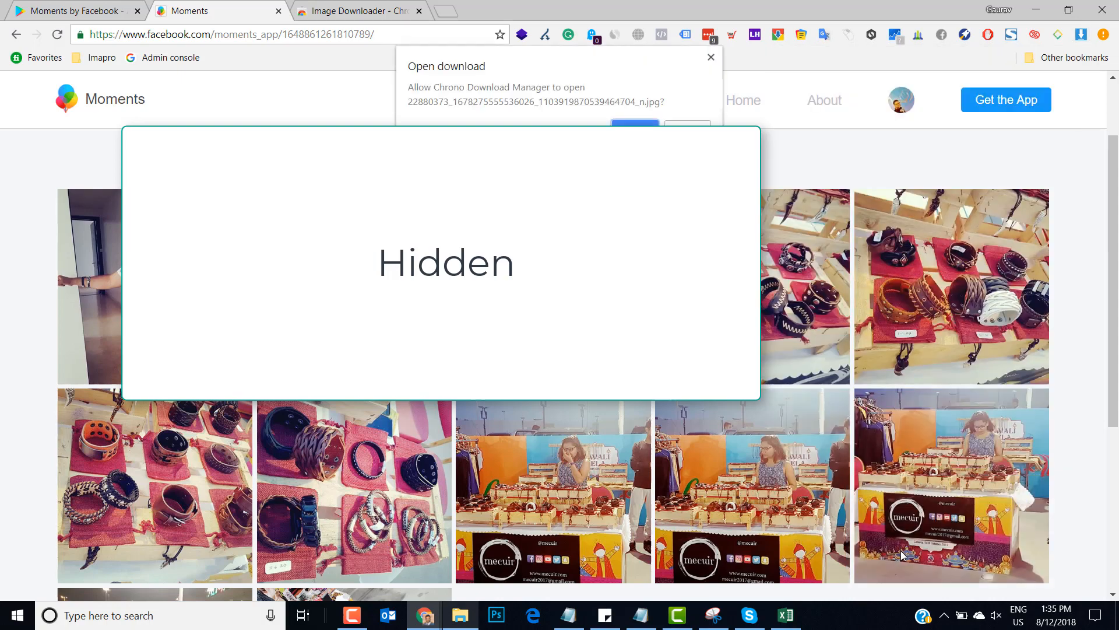
pyautogui.click(635, 126)
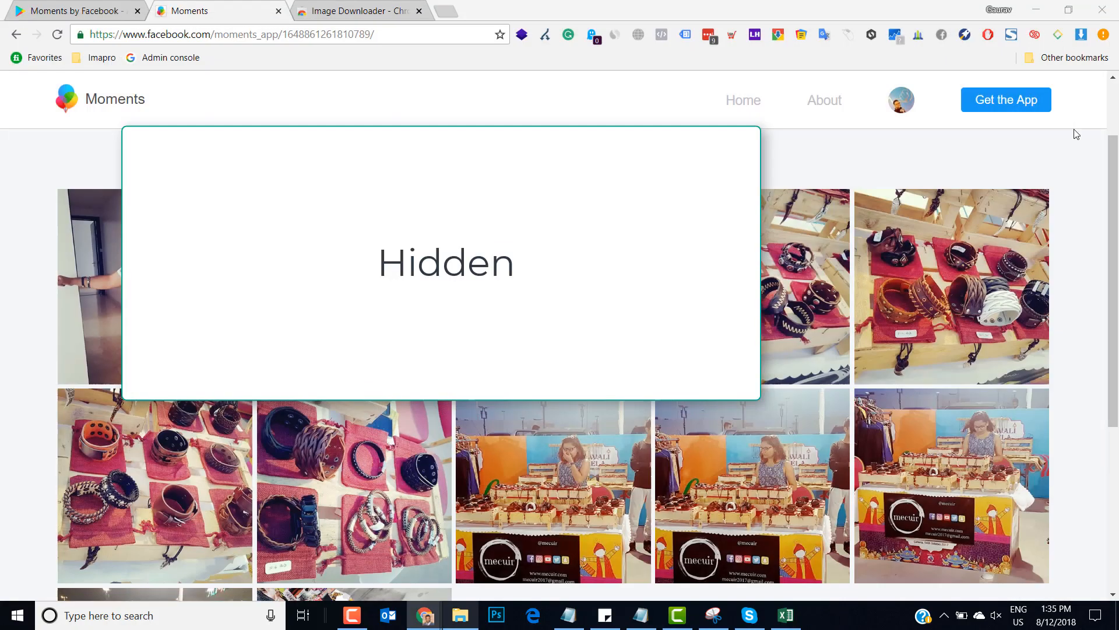
pyautogui.click(1080, 34)
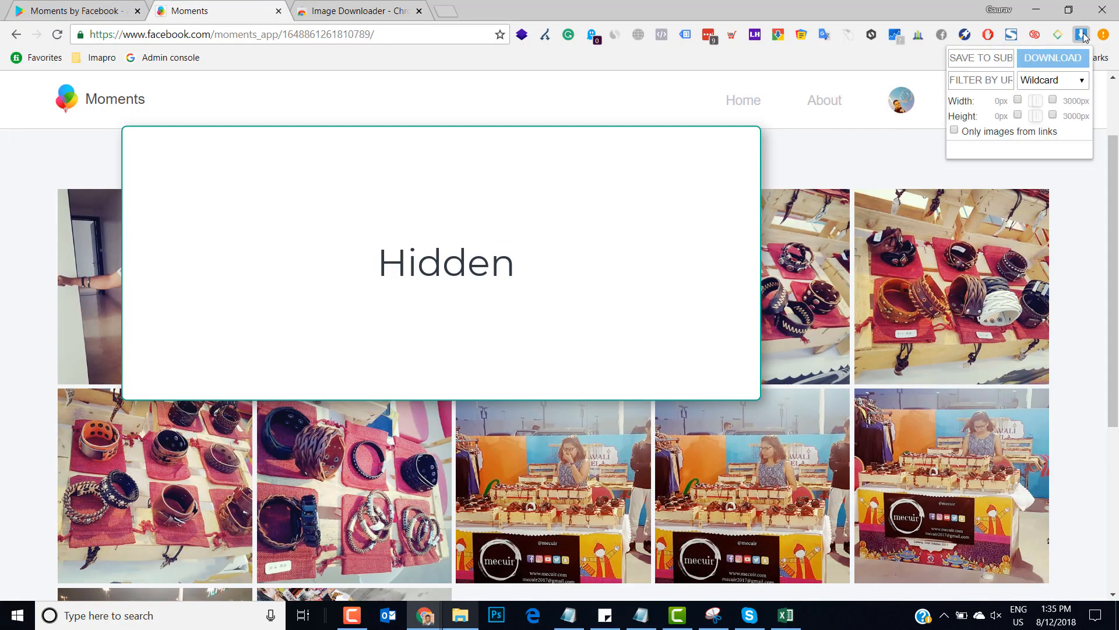
pyautogui.click(1080, 33)
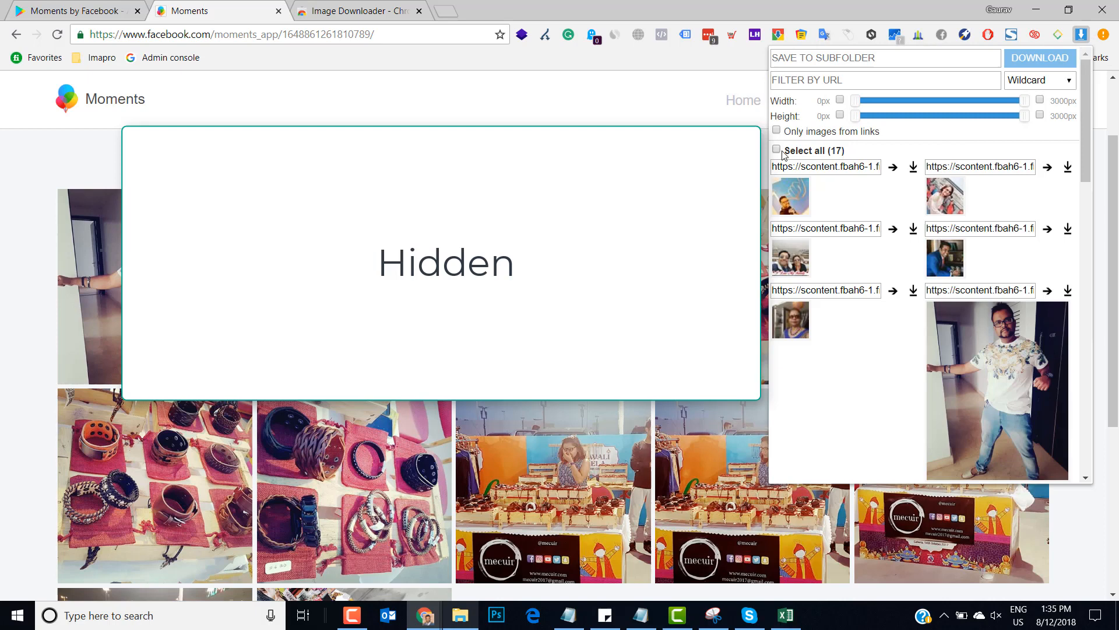
# Step: With Select all (17) checked, download every album photo
pyautogui.click(776, 149)
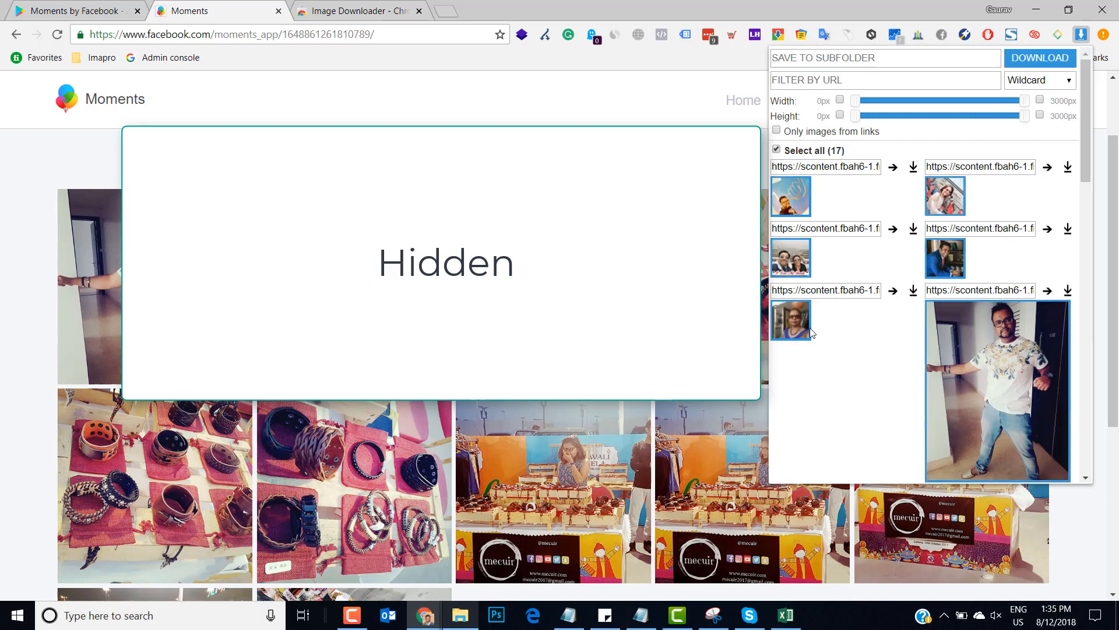
pyautogui.moveTo(996, 202)
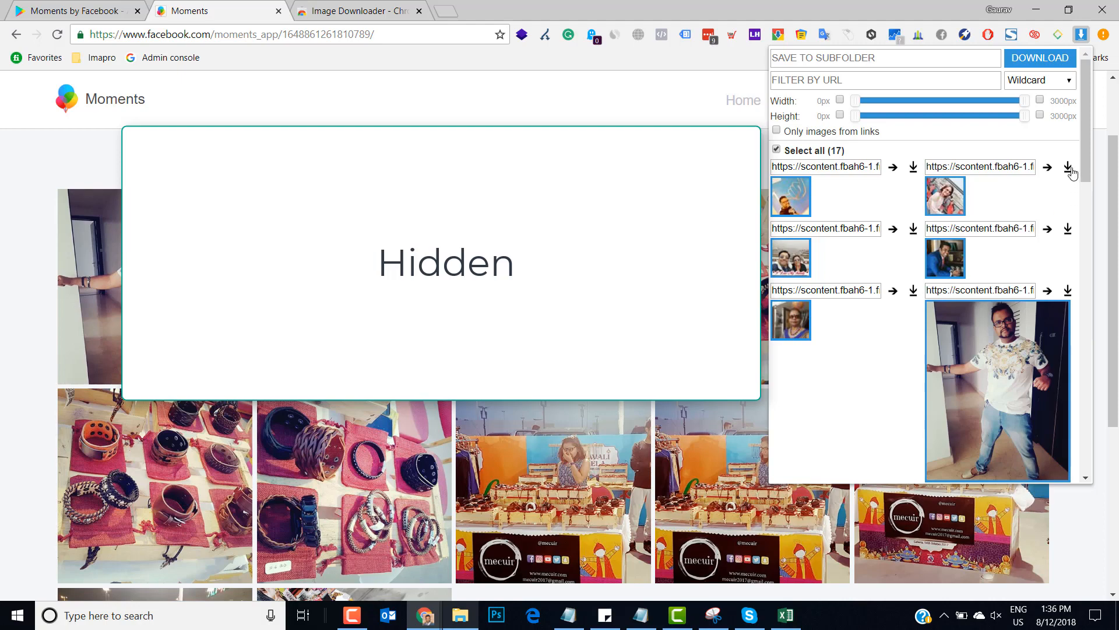
pyautogui.scroll(-3)
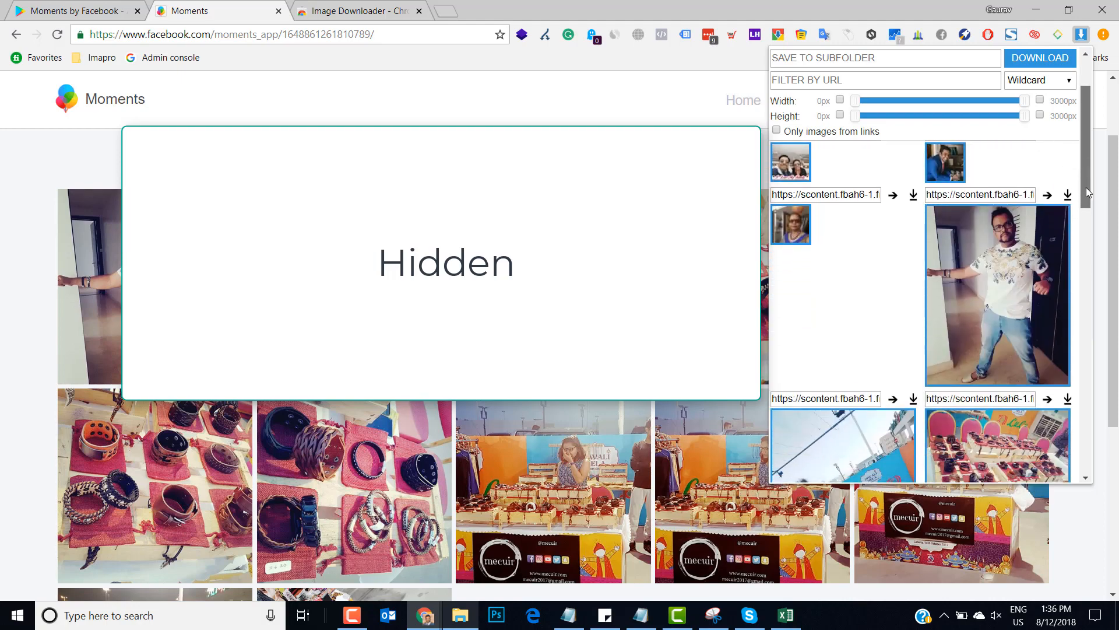
pyautogui.scroll(-3)
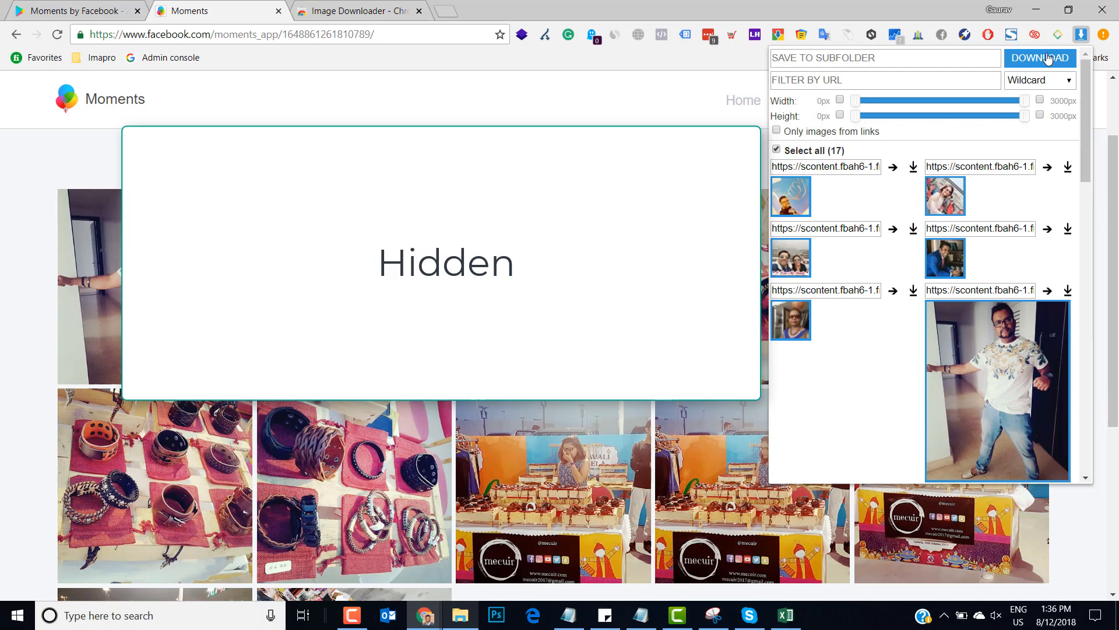
pyautogui.click(1041, 57)
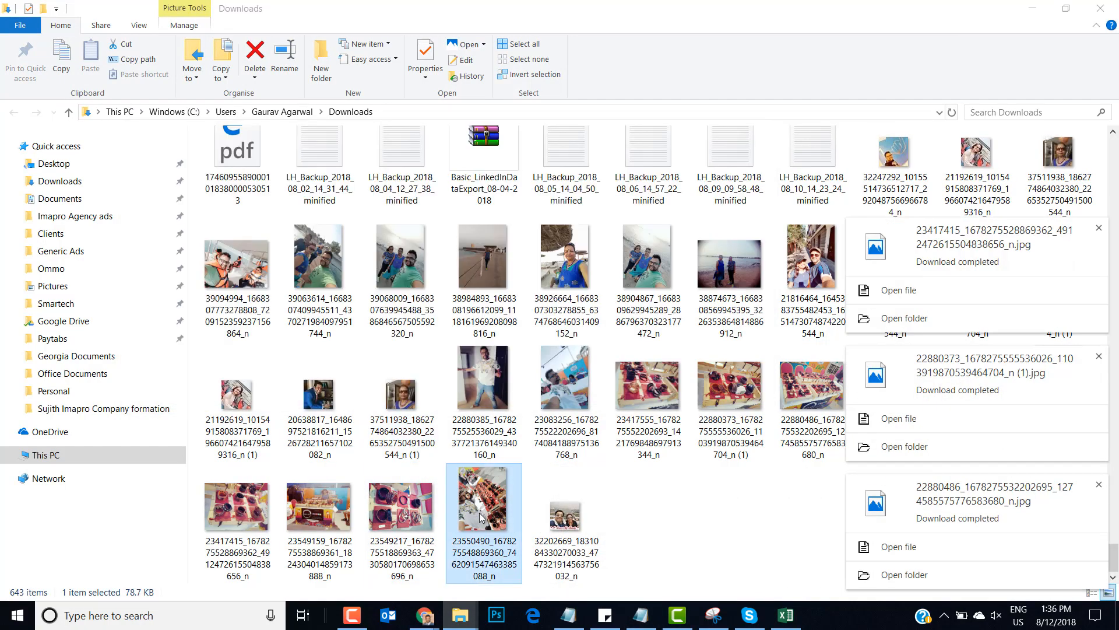
# Step: Open a downloaded stall photo in Photos and view the previous one
pyautogui.doubleClick(483, 498)
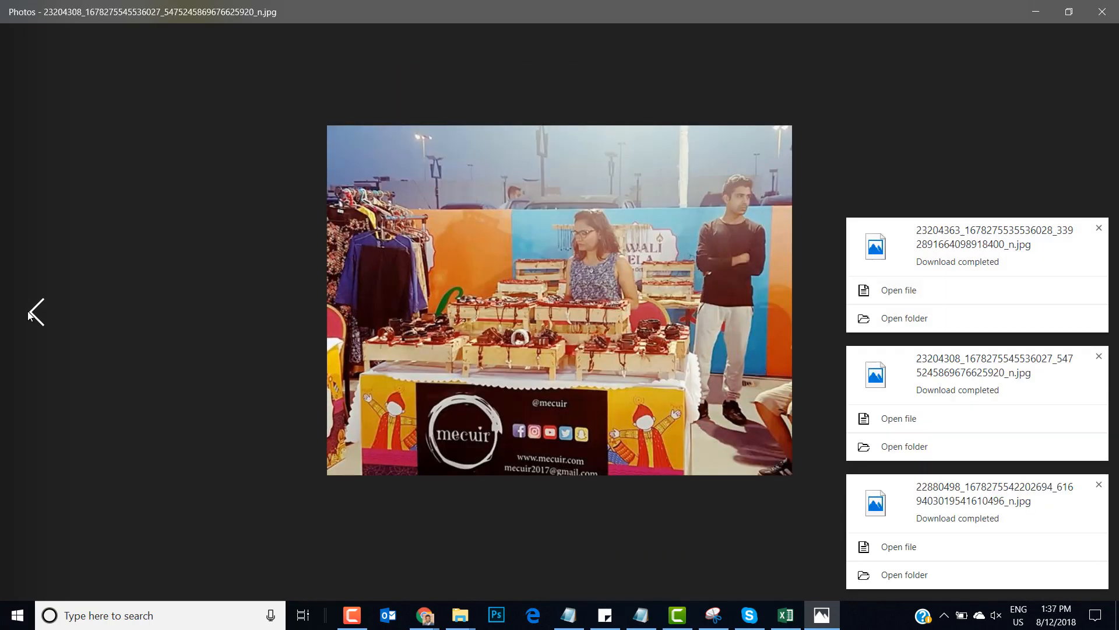
pyautogui.click(35, 312)
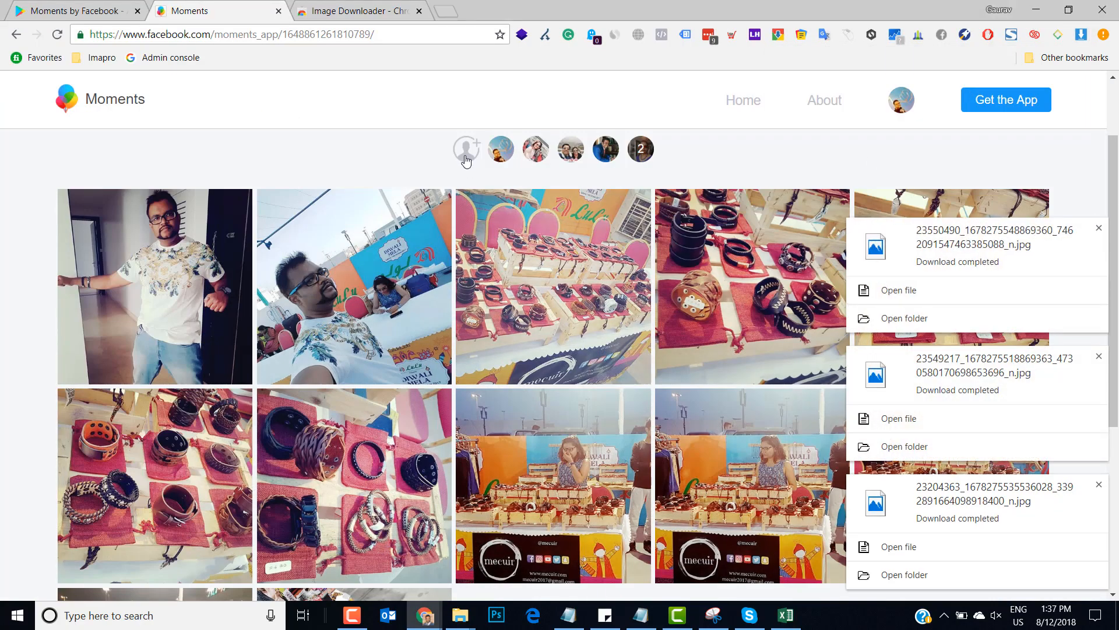
pyautogui.moveTo(503, 351)
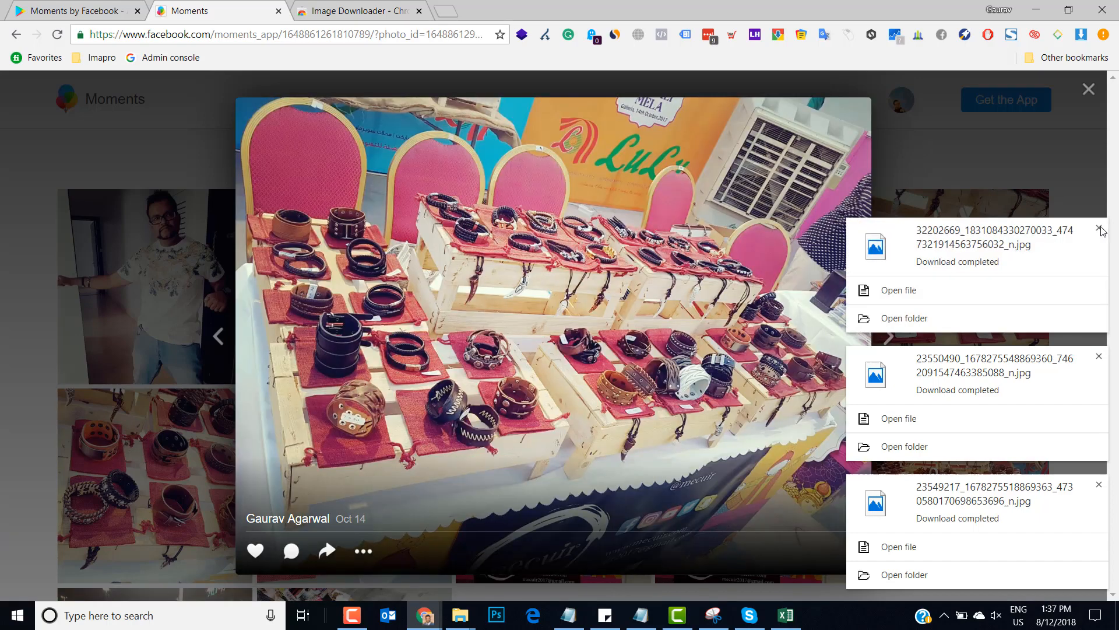
pyautogui.moveTo(542, 264)
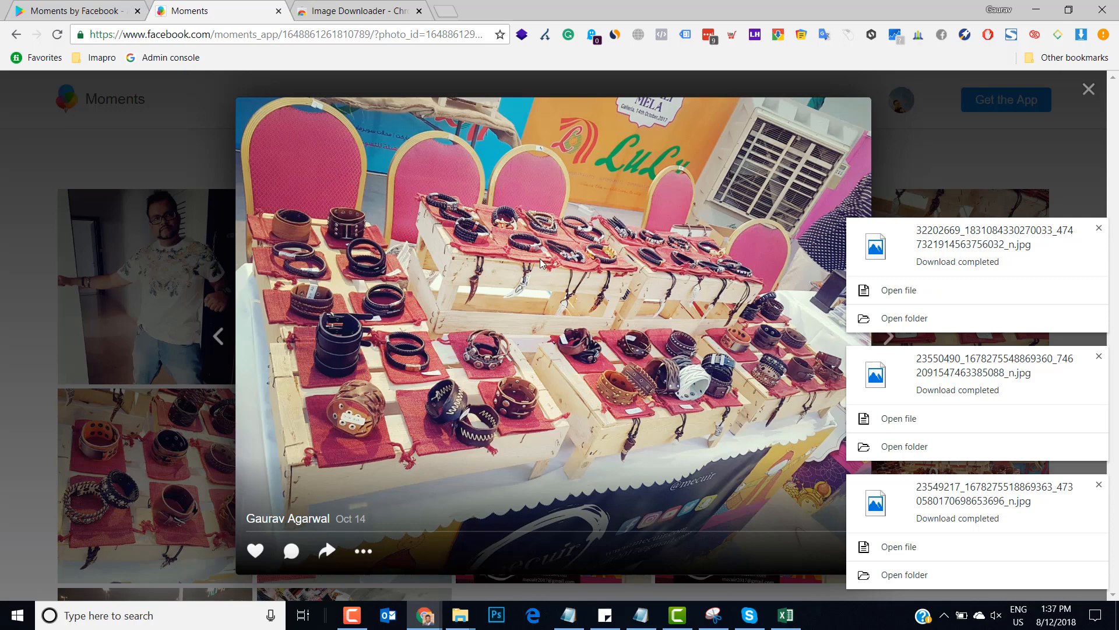
# Step: Show the right-click image options for the enlarged bracelet photo
pyautogui.rightClick(542, 264)
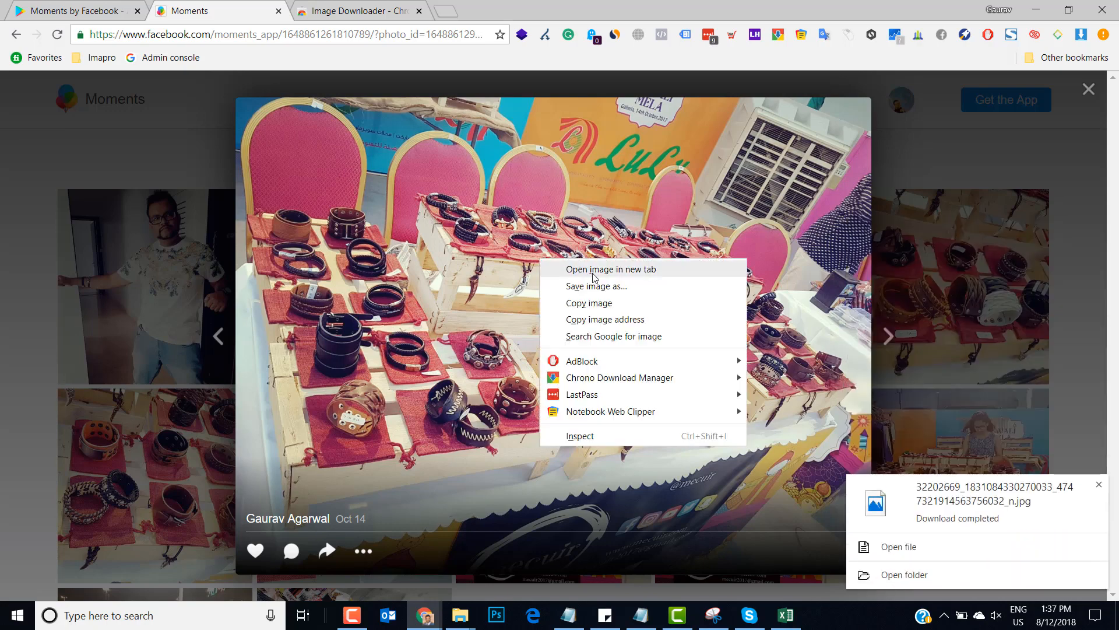
# Step: Open the bracelet photo in a new tab at full size and show its image options
pyautogui.click(611, 269)
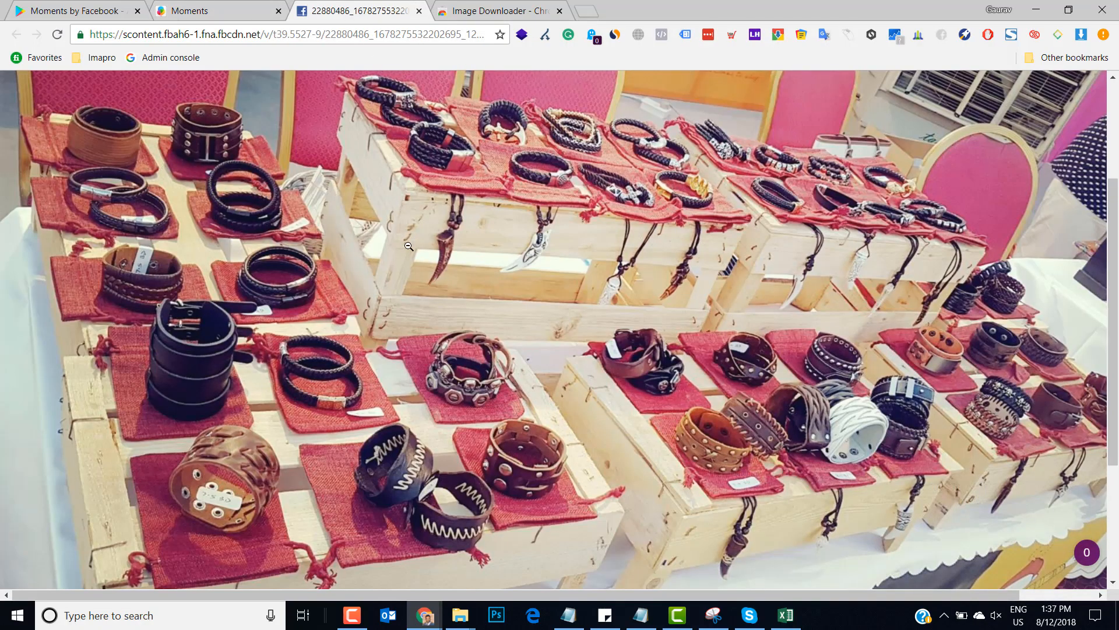
pyautogui.rightClick(408, 246)
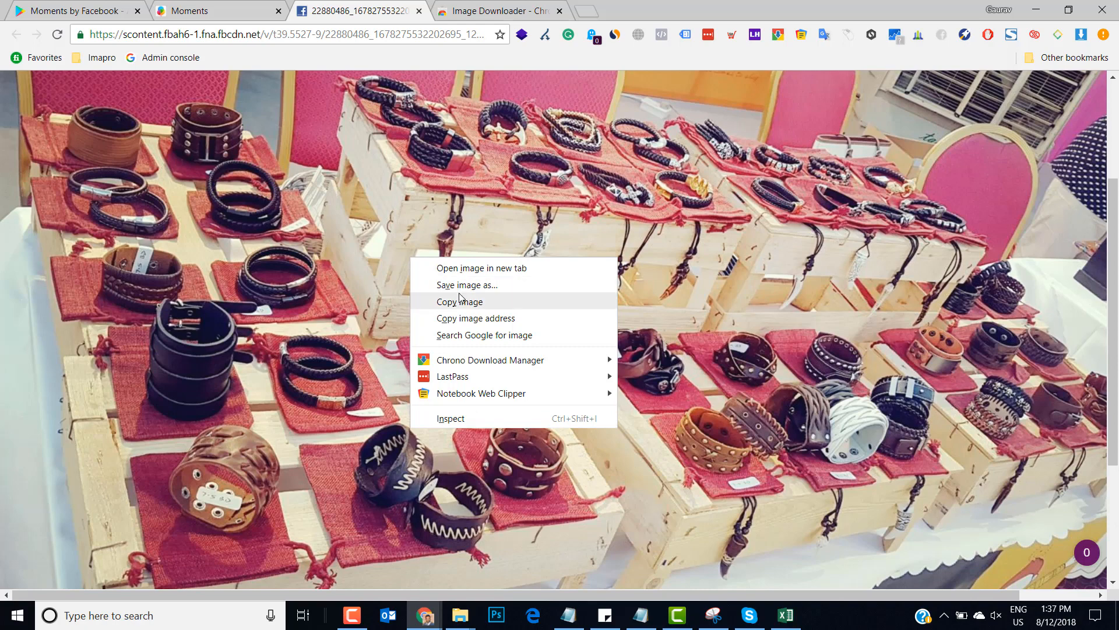
pyautogui.moveTo(359, 259)
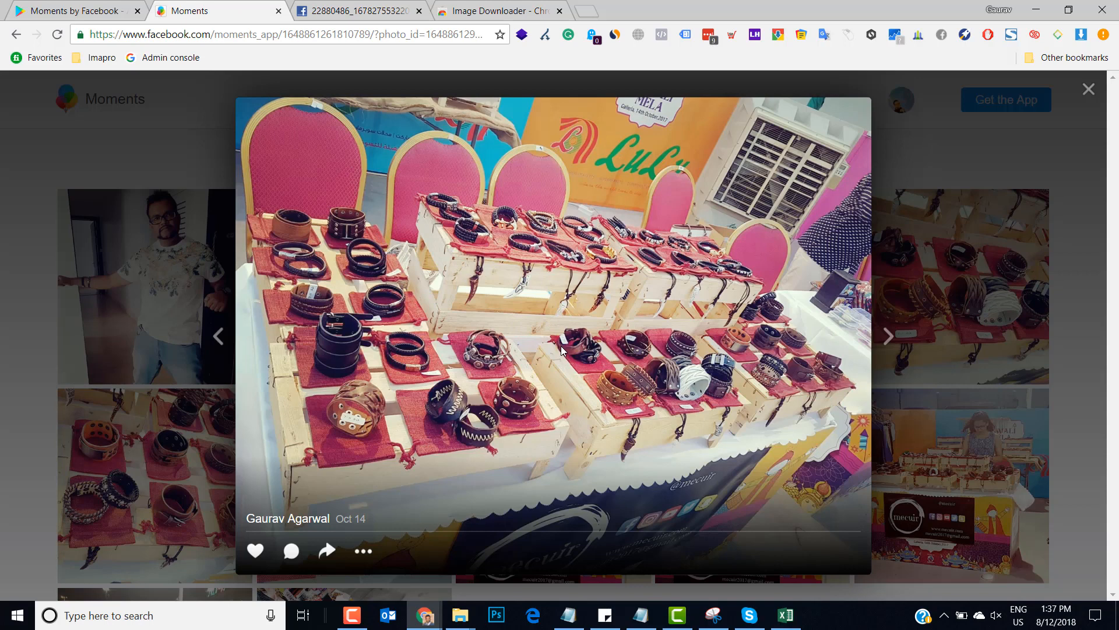
pyautogui.moveTo(669, 328)
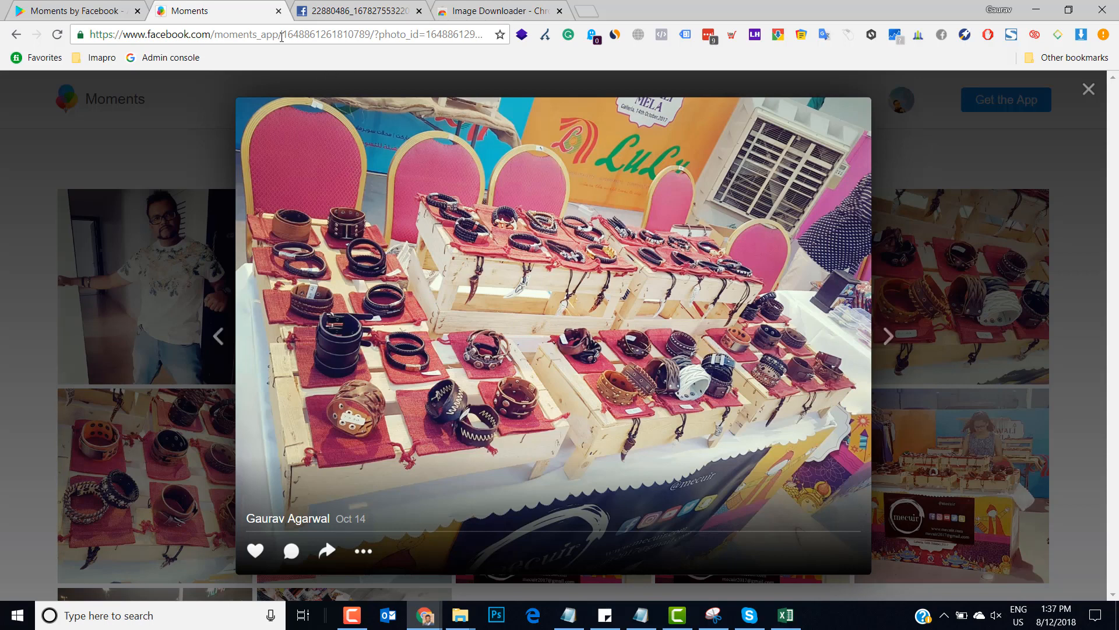
# Step: Close the enlarged photo, then briefly relist the page's 17 images in Image Downloader
pyautogui.click(282, 34)
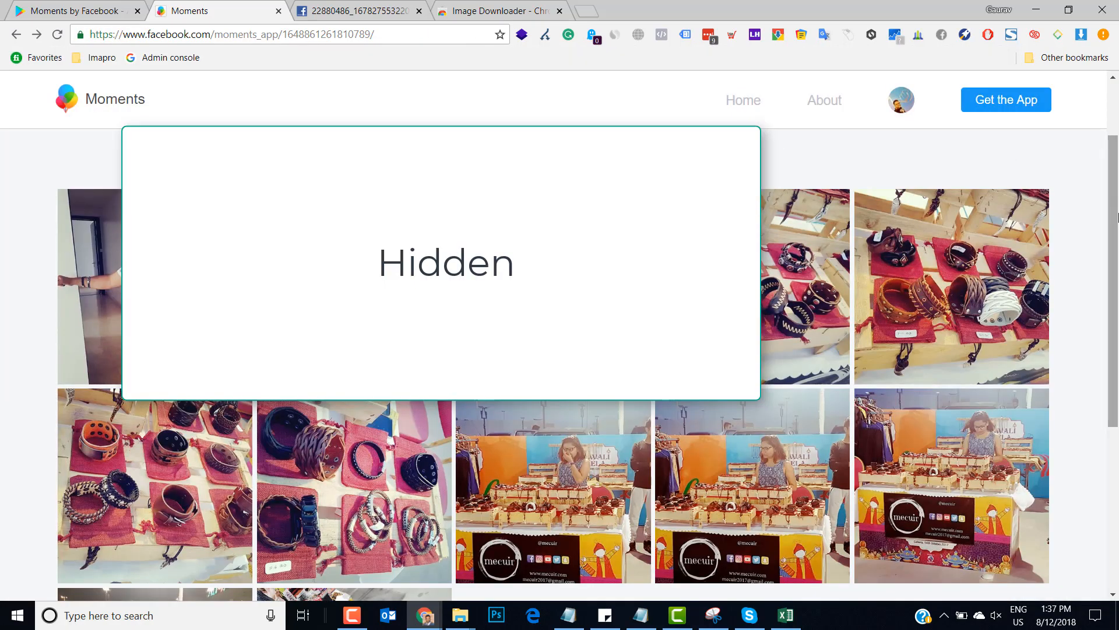
pyautogui.scroll(-3)
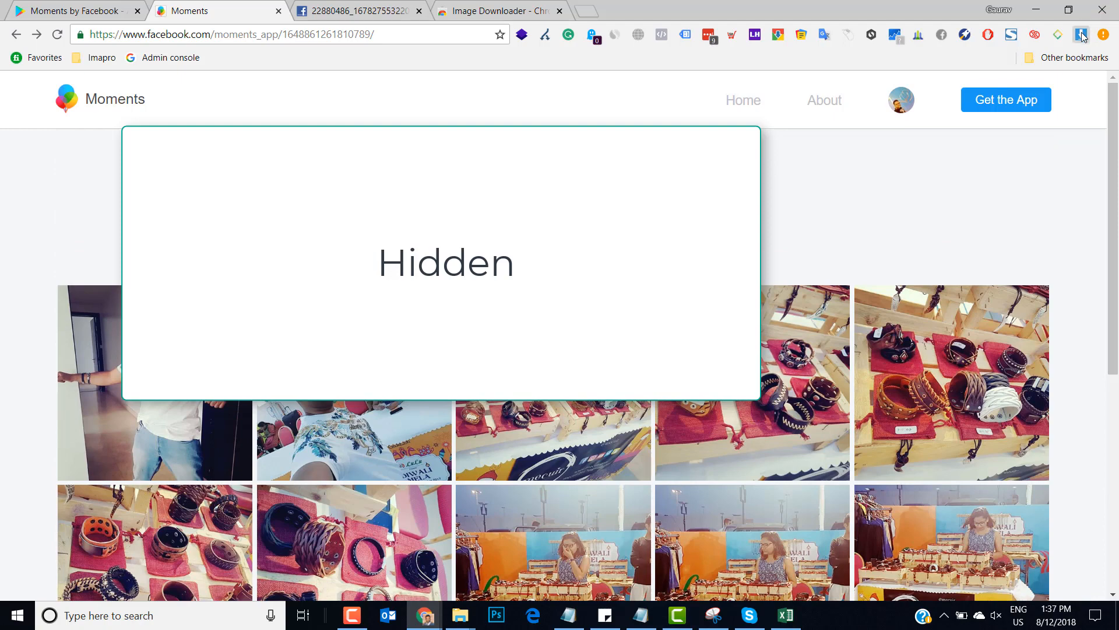
pyautogui.click(1079, 34)
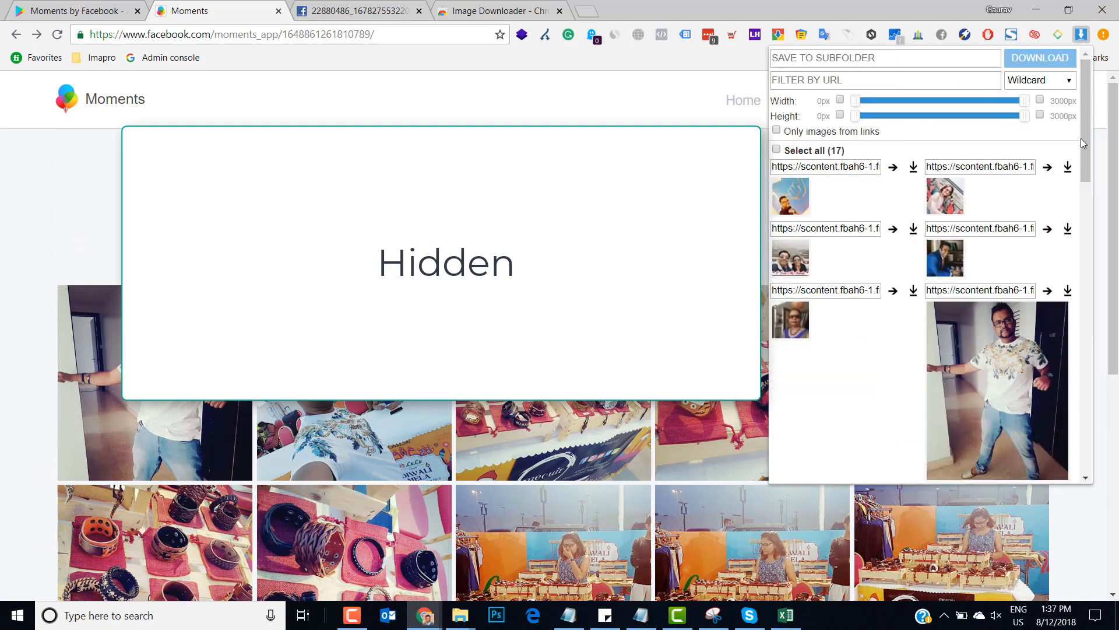
pyautogui.scroll(-3)
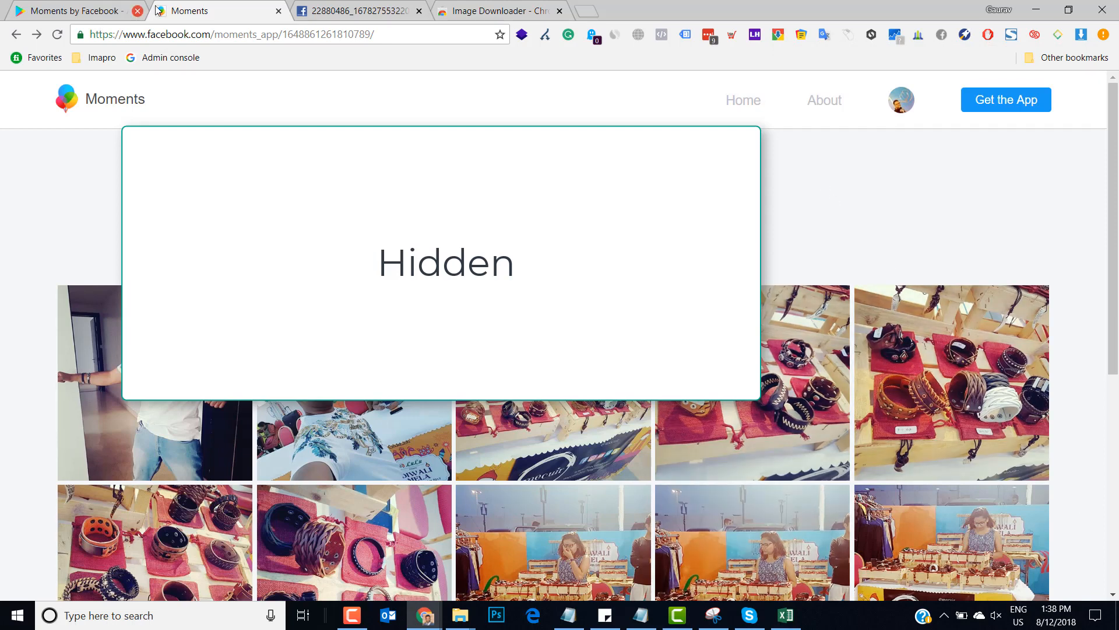
pyautogui.moveTo(99, 16)
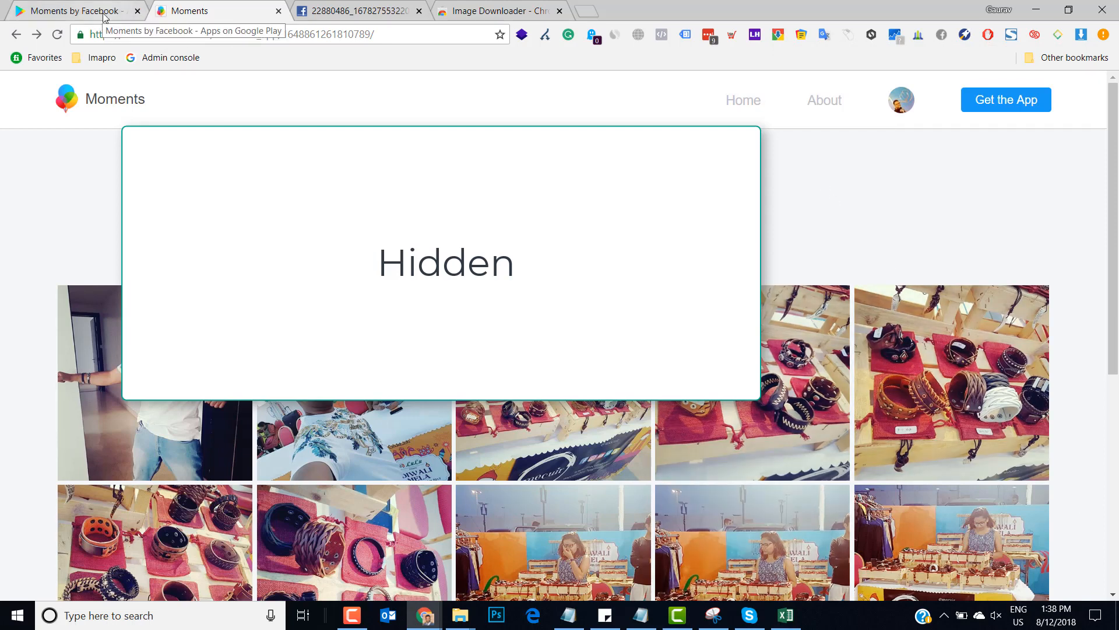
pyautogui.click(70, 11)
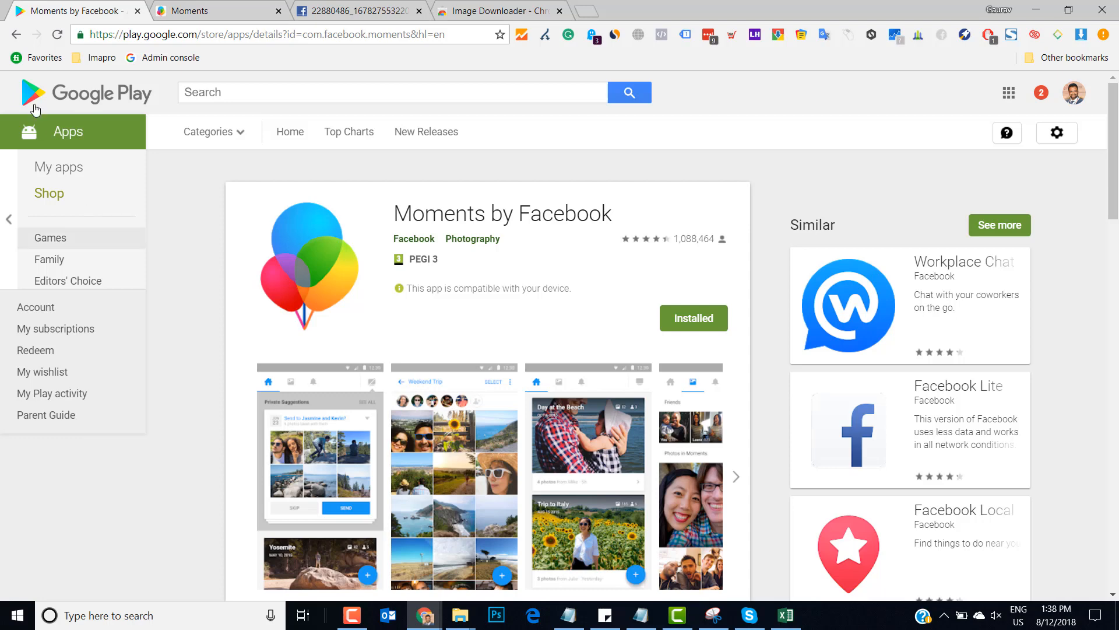
pyautogui.click(198, 11)
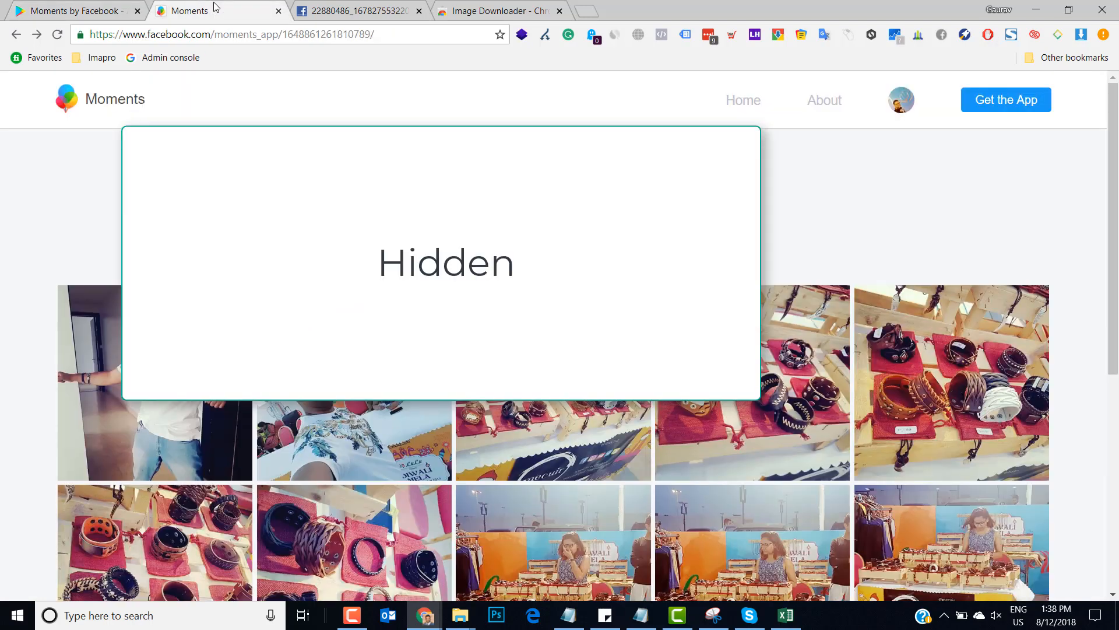
pyautogui.moveTo(811, 195)
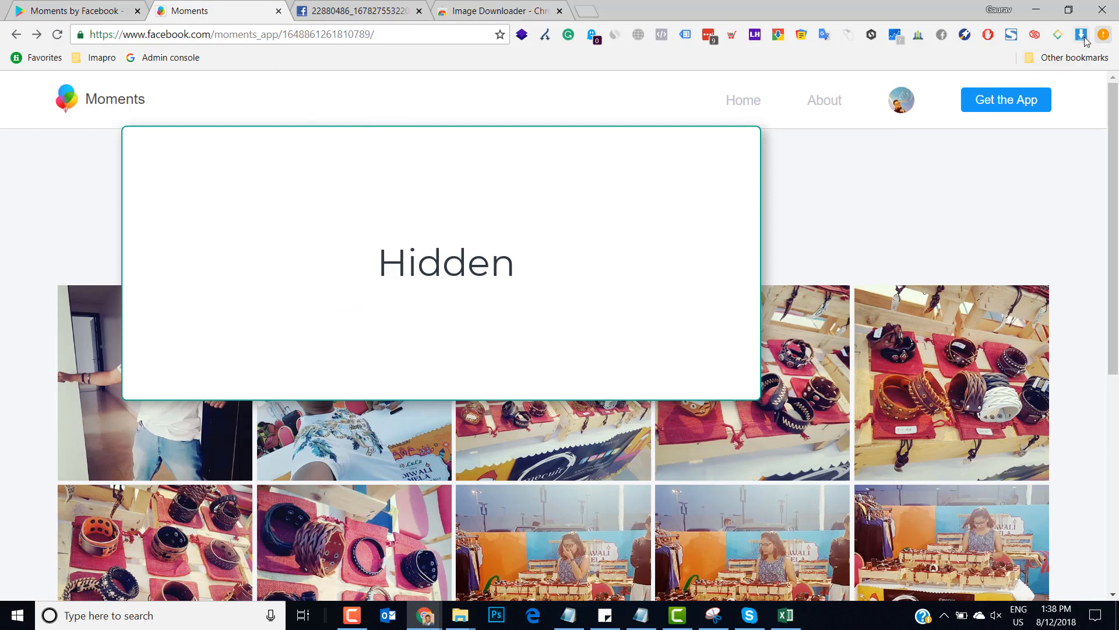
pyautogui.click(1080, 33)
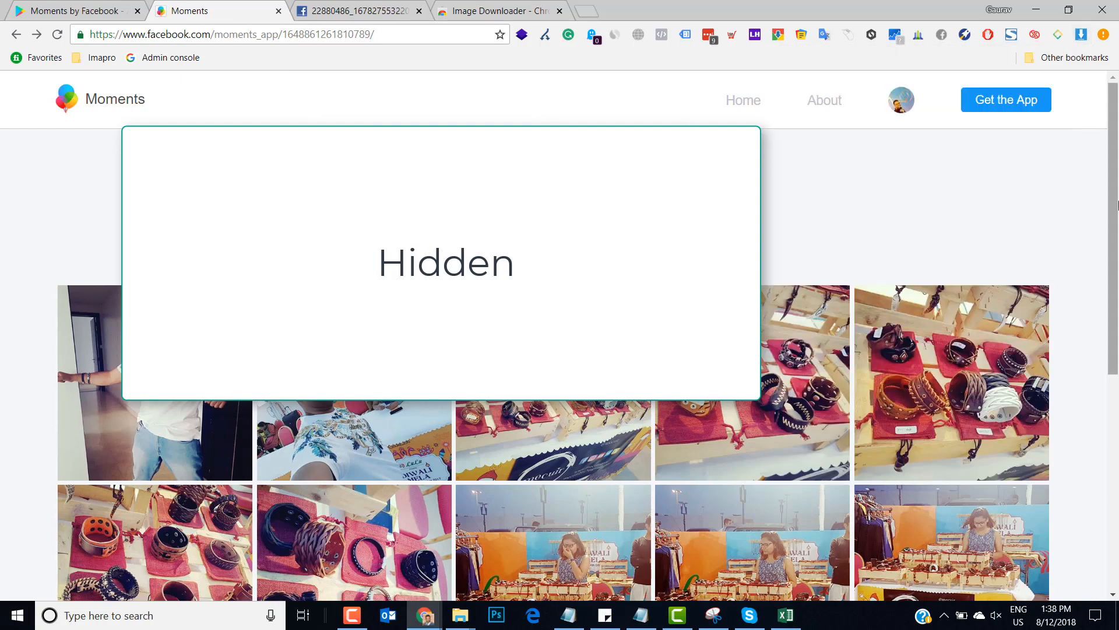
pyautogui.scroll(-3)
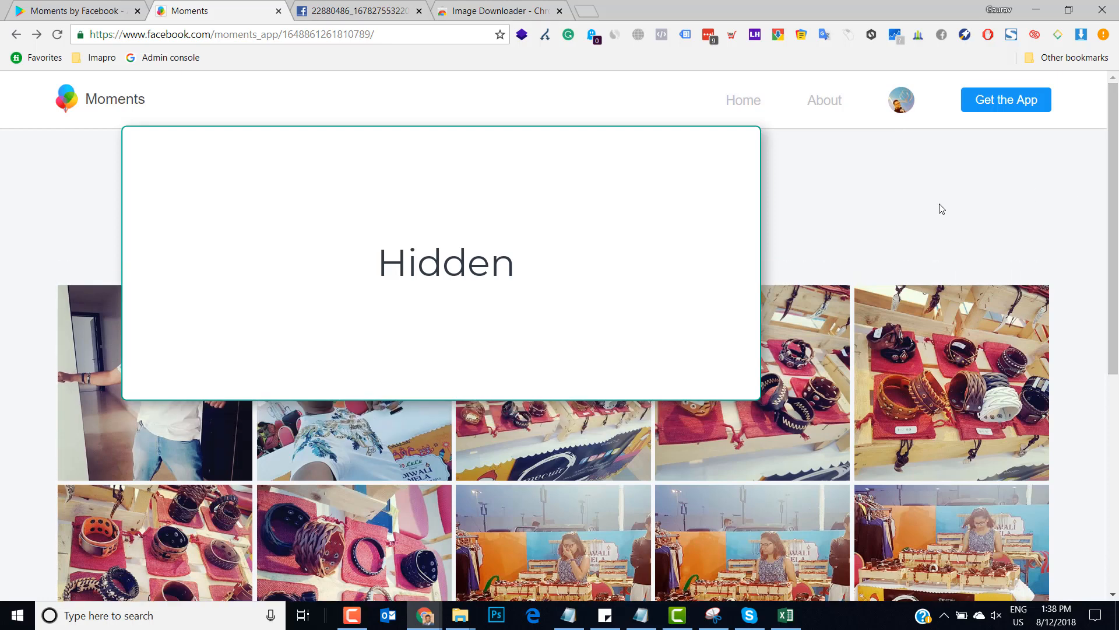
pyautogui.moveTo(777, 216)
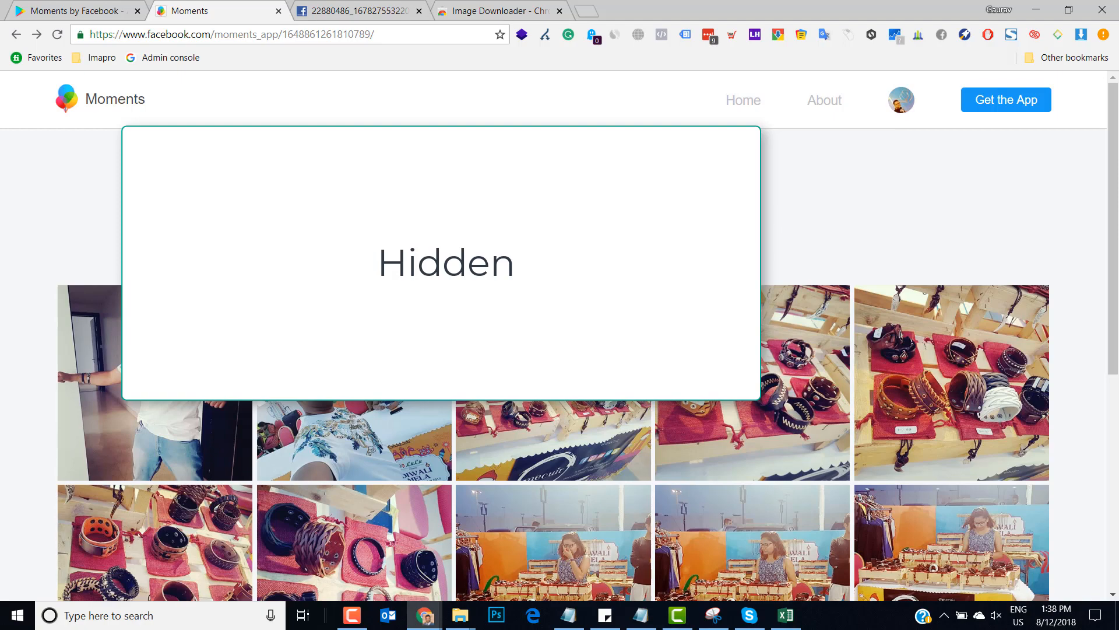
pyautogui.scroll(-3)
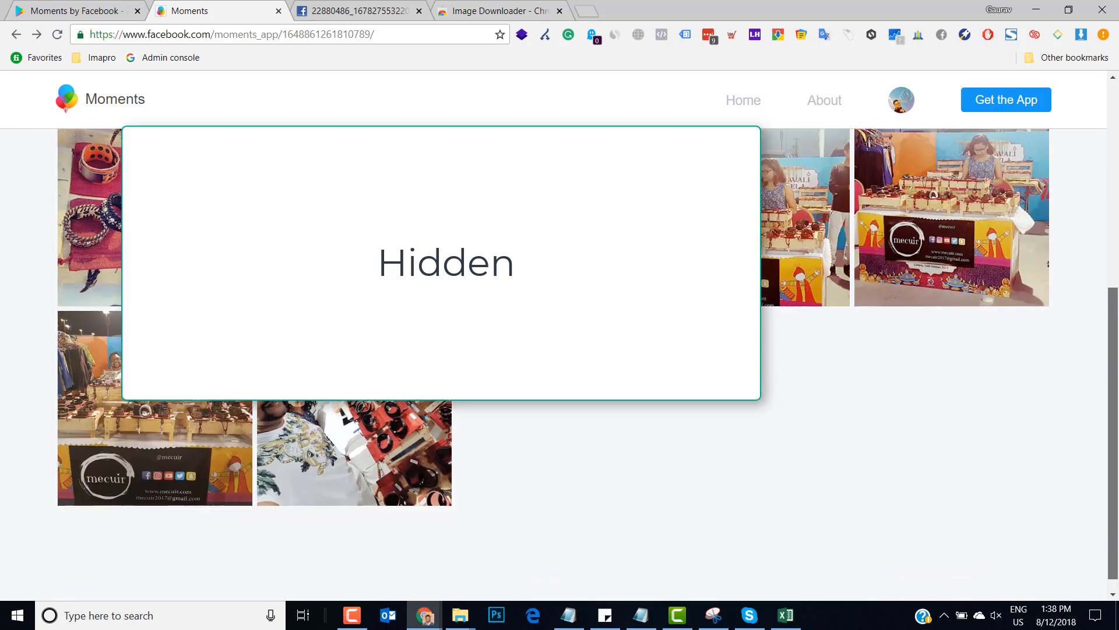